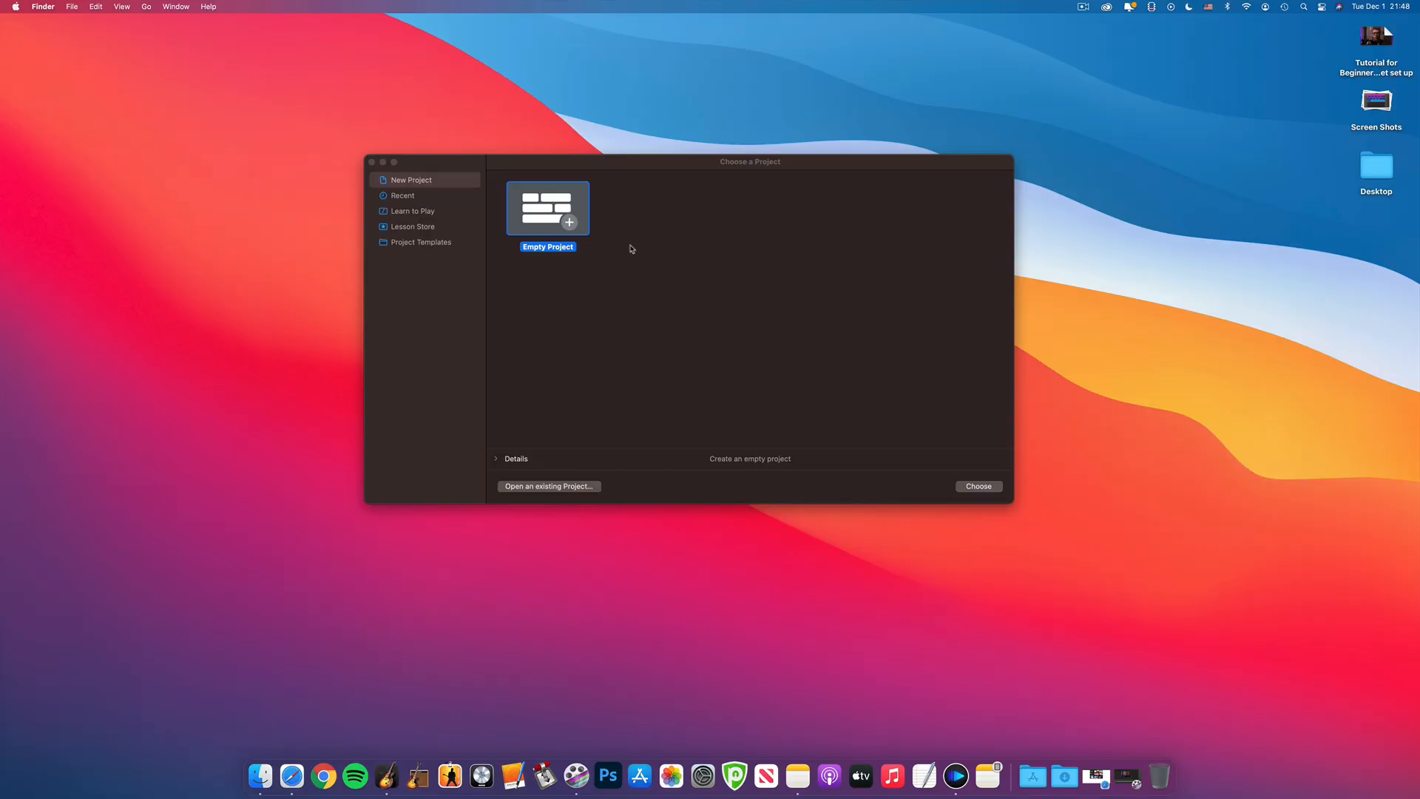
mouse_move(844, 384)
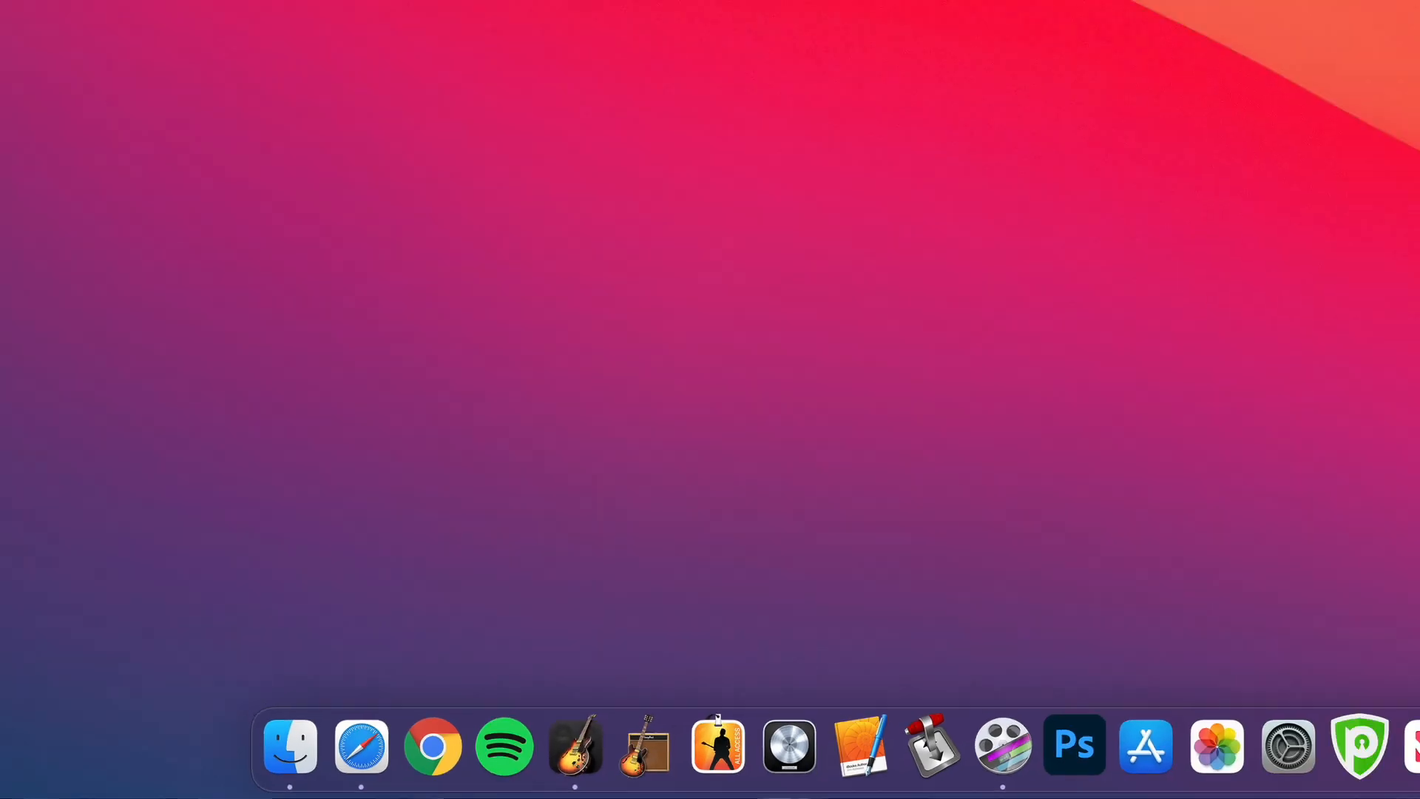
Launch GarageBand from the Dock to show the existing multitrack song project.
left_click(575, 746)
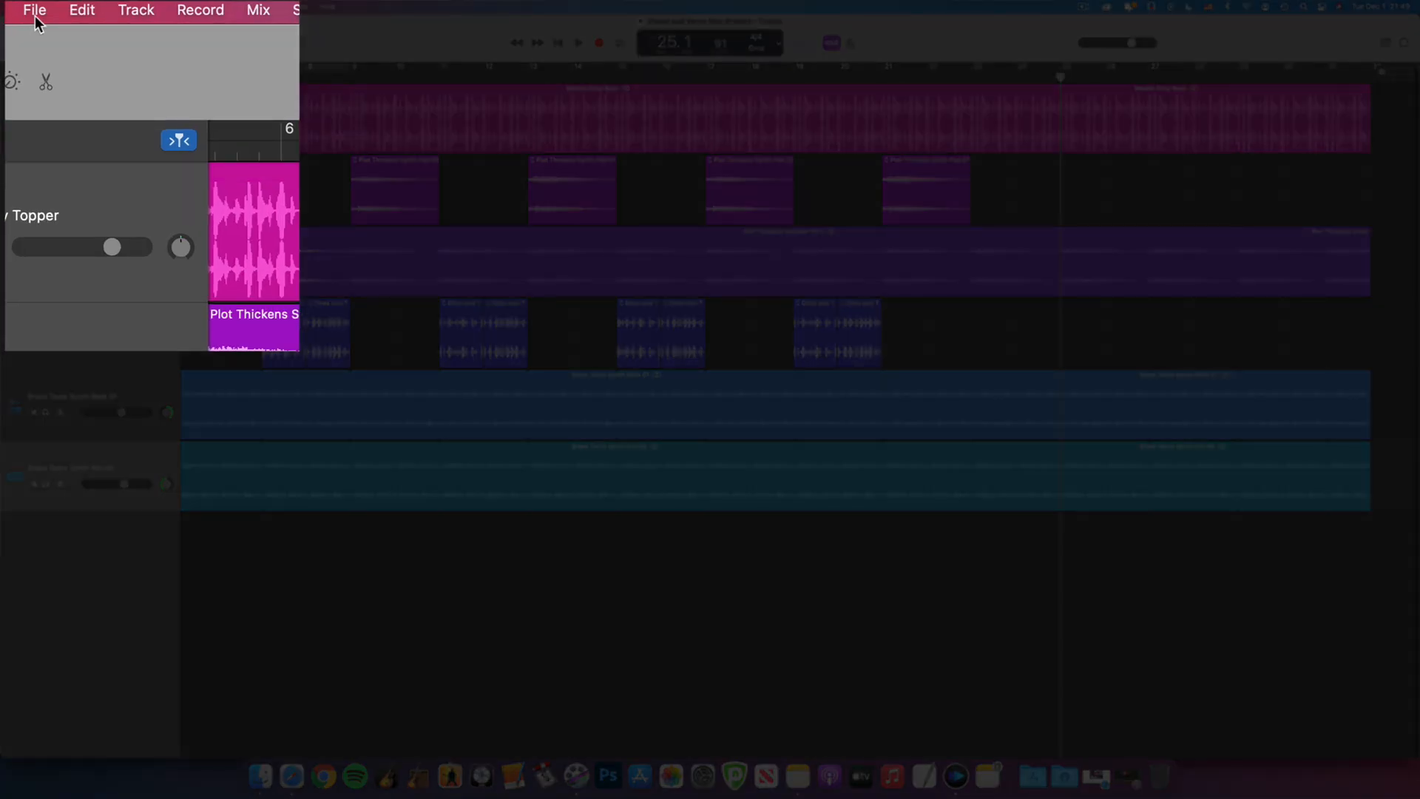
Start a new project and expand Empty Project details: tempo 120, C major, 4/4, M2.
left_click(35, 9)
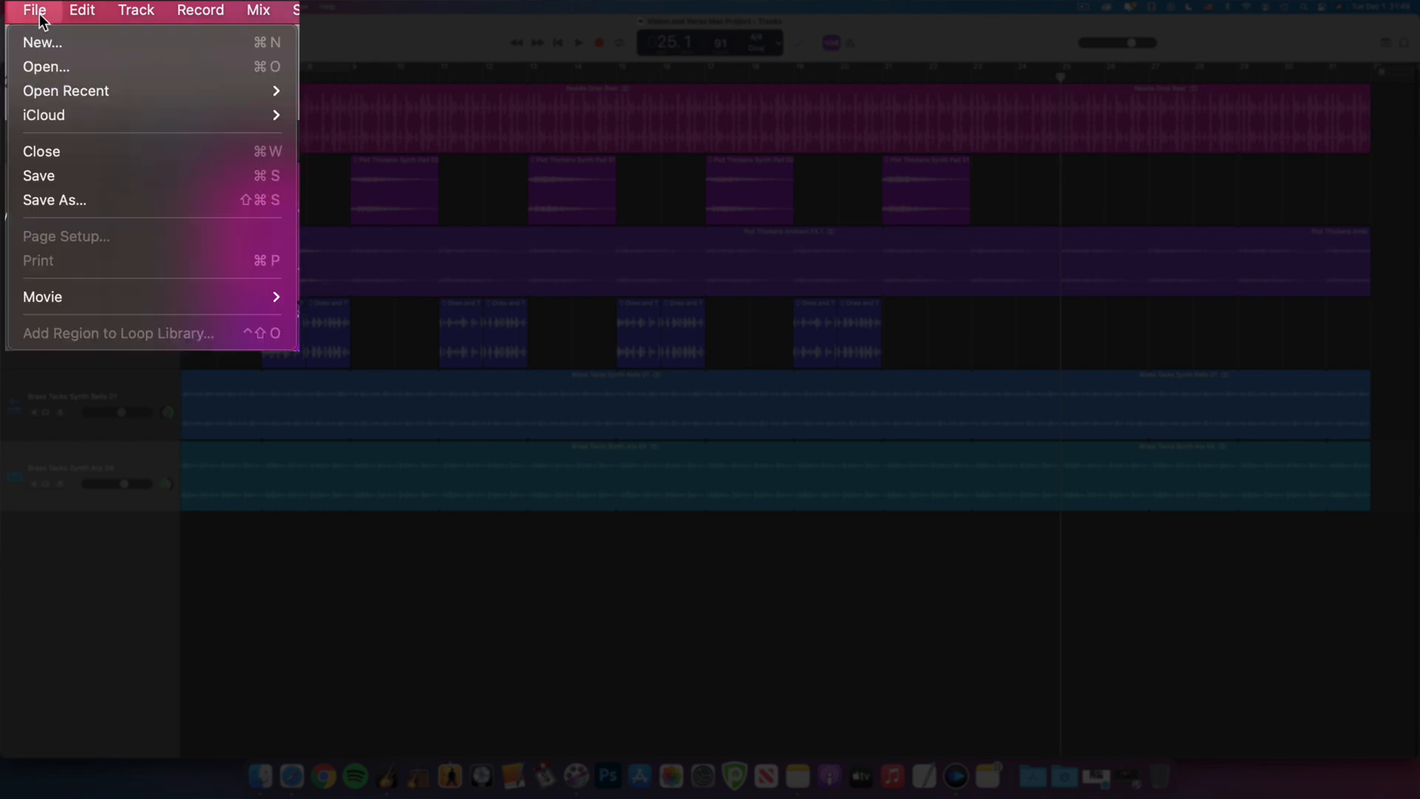
mouse_move(181, 41)
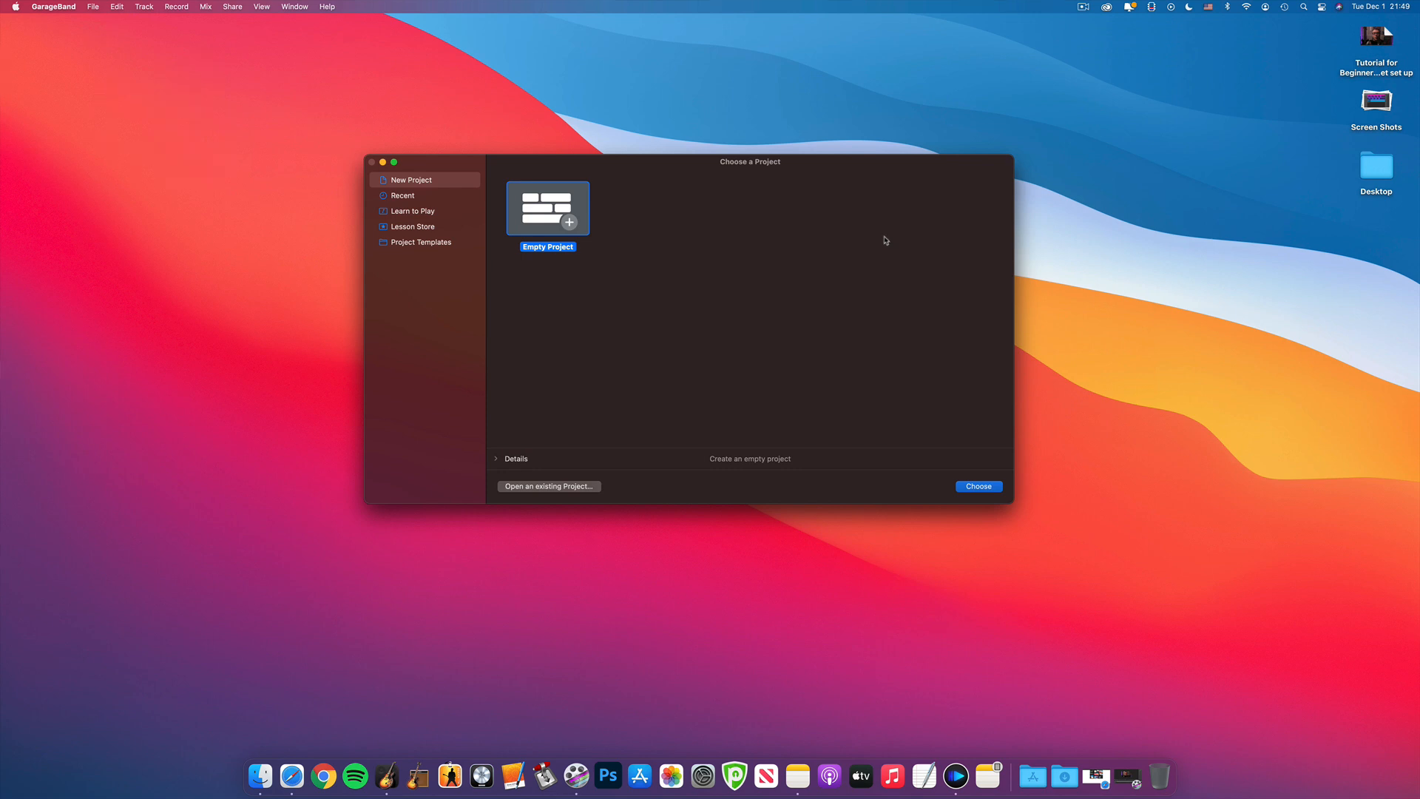
mouse_move(1195, 226)
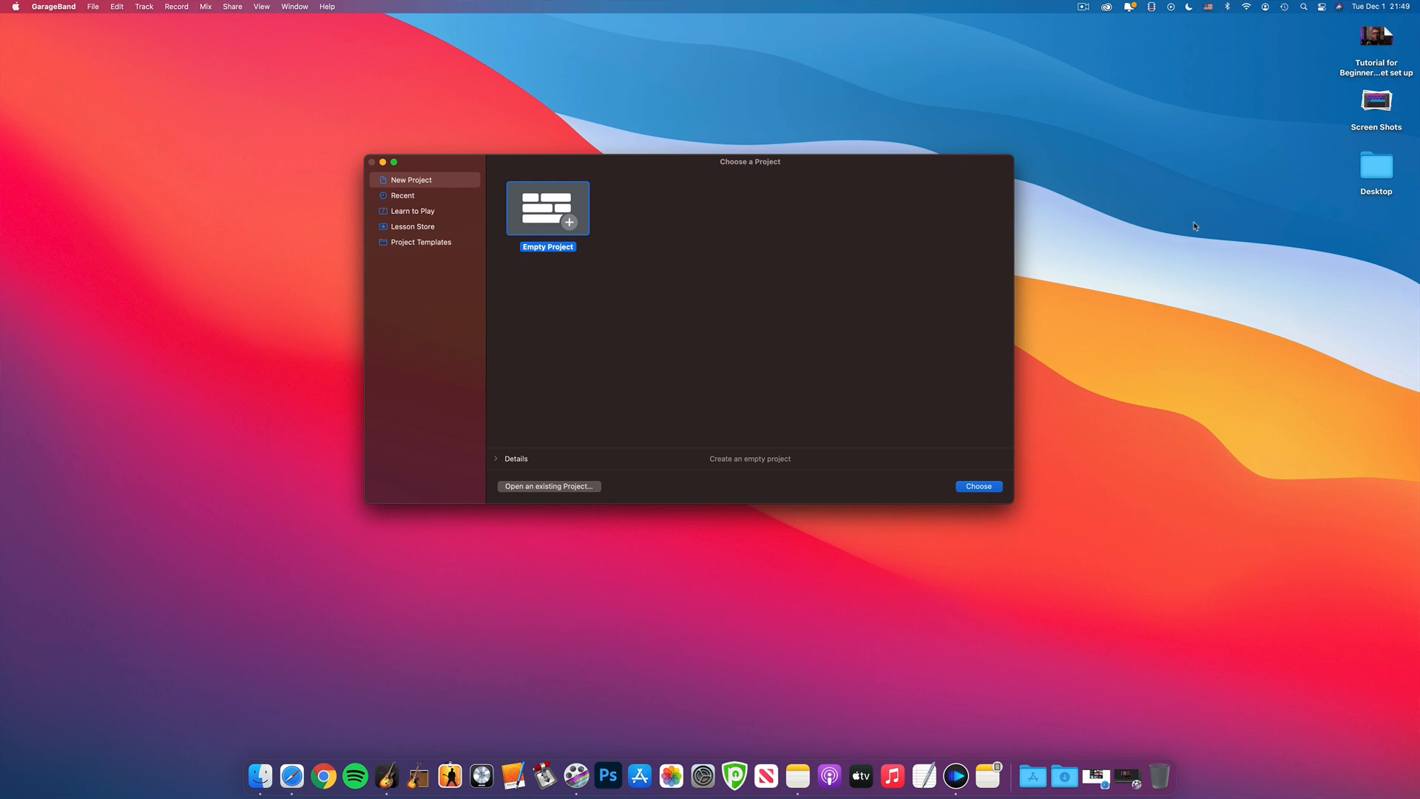
left_click(516, 458)
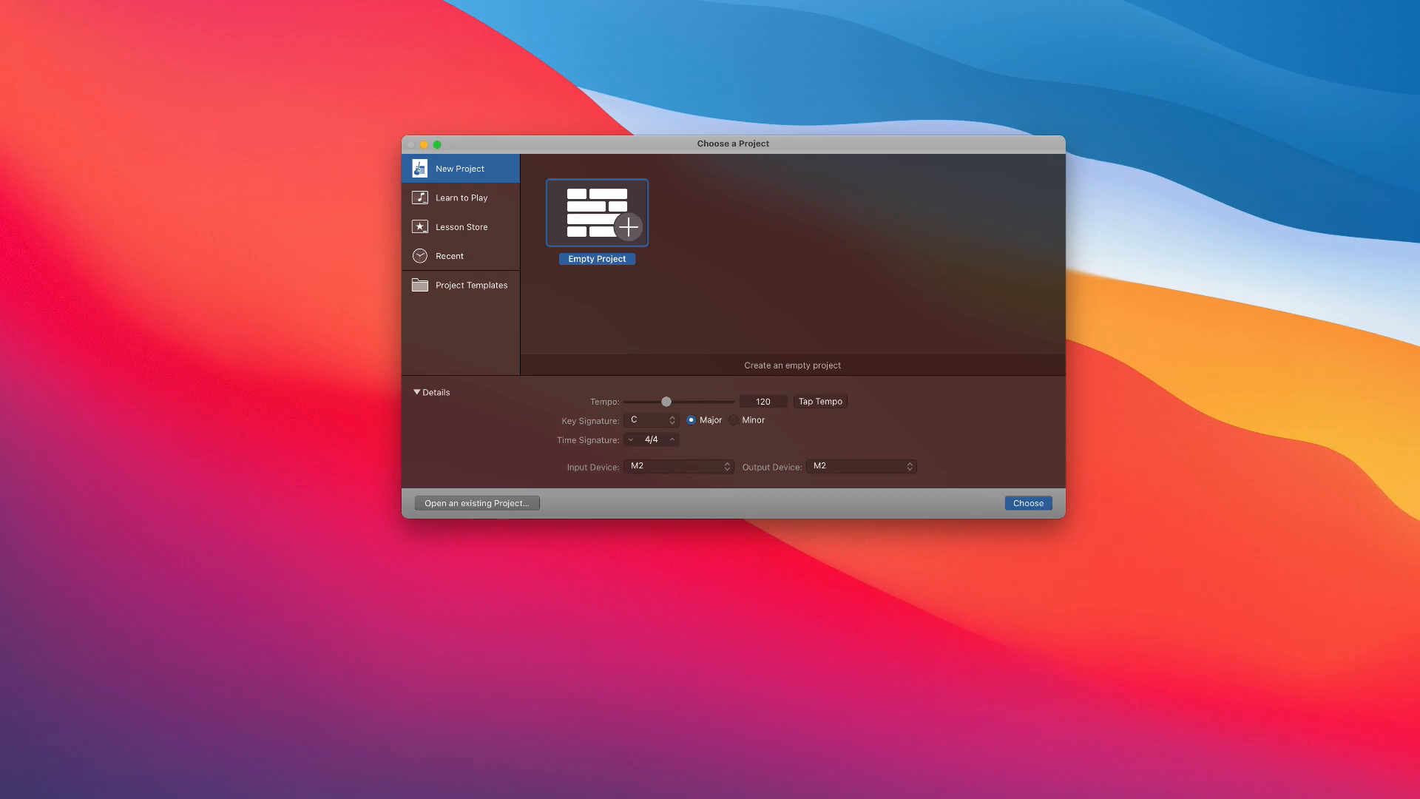
left_click(415, 392)
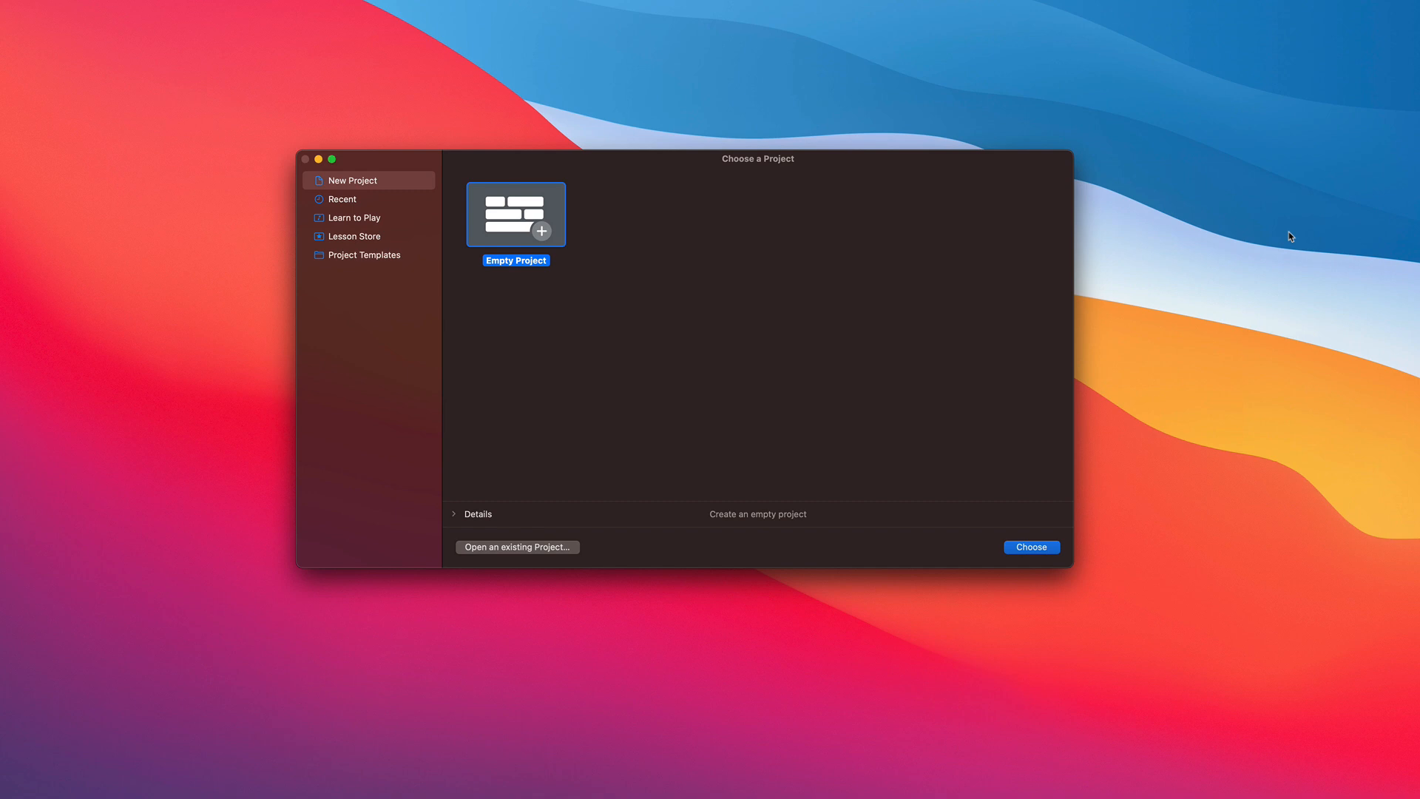
mouse_move(540, 210)
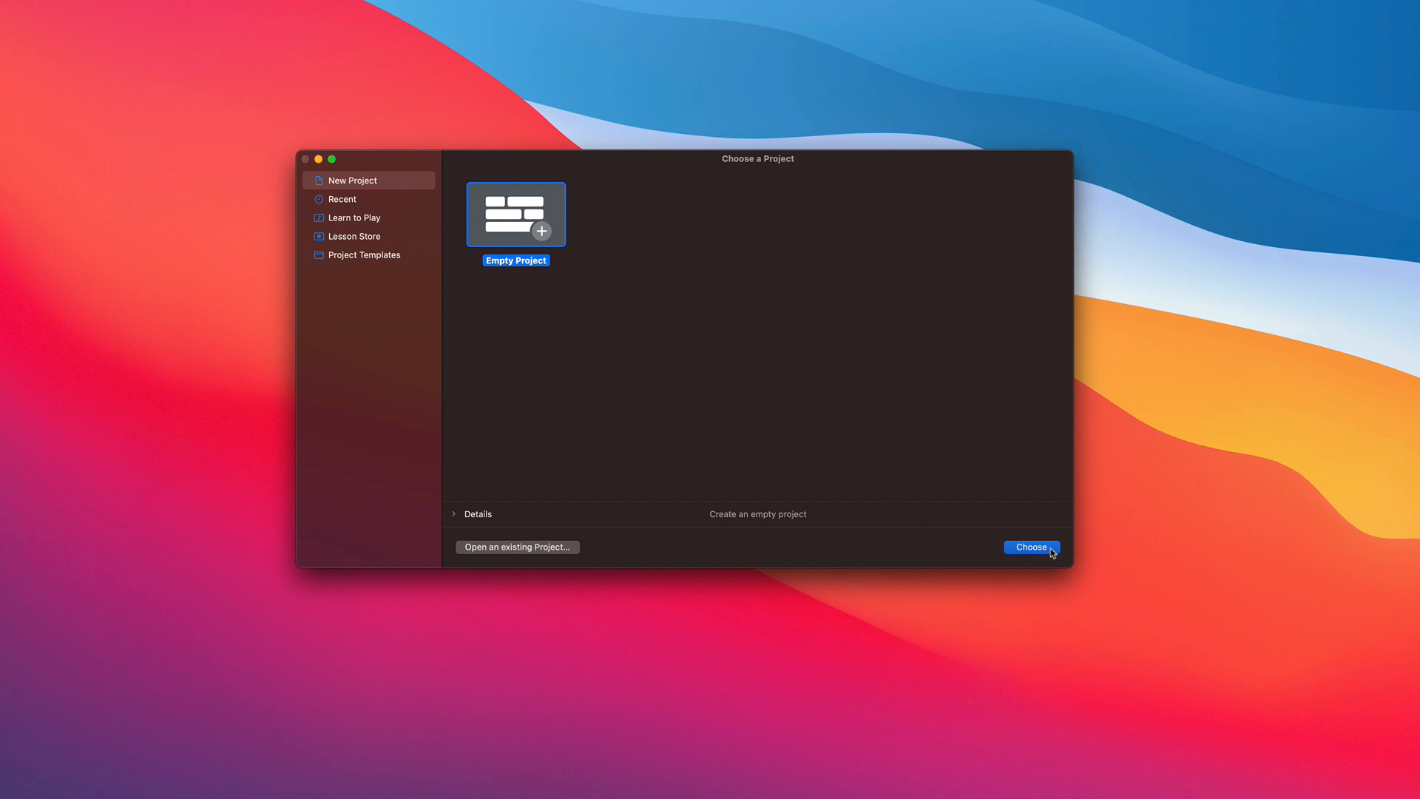
left_click(1030, 547)
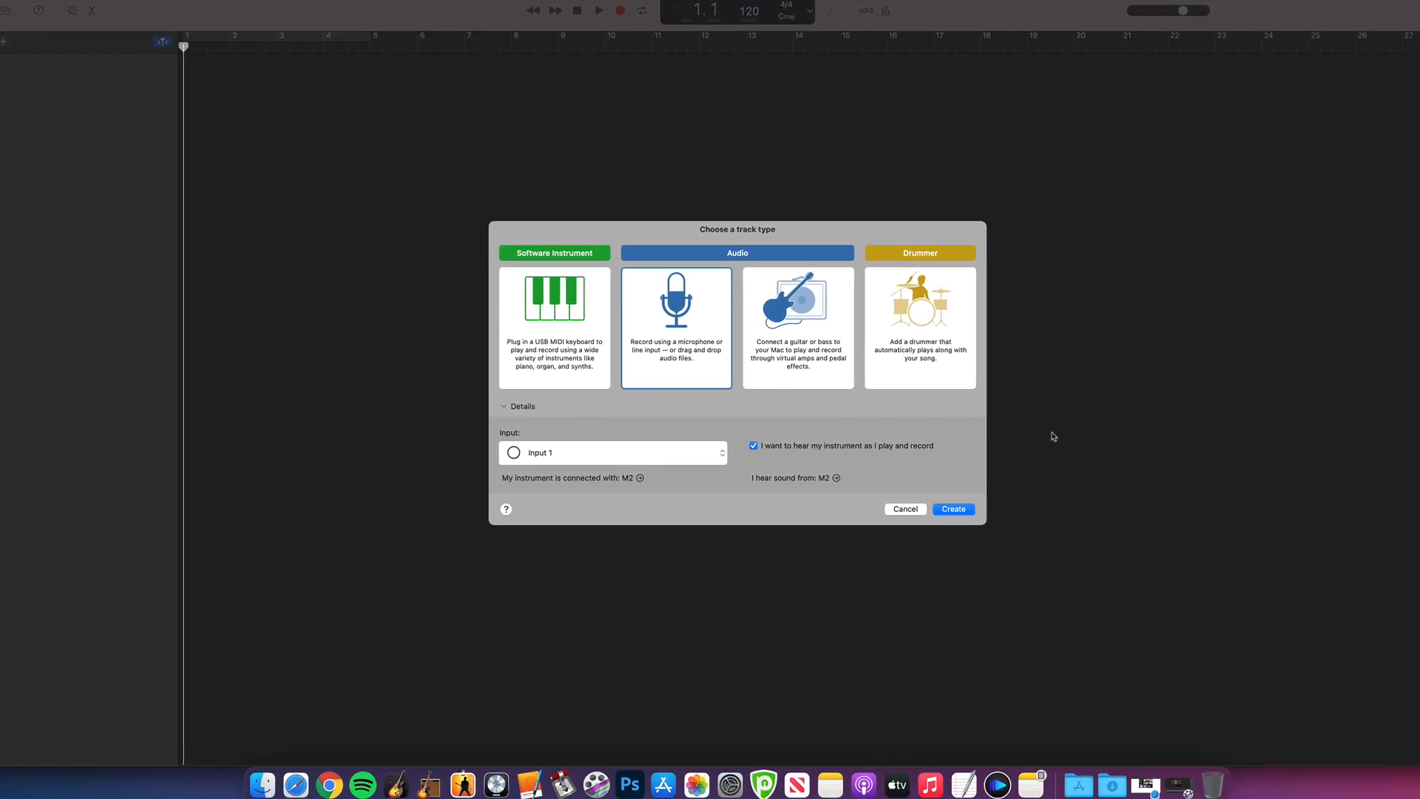
left_click(904, 508)
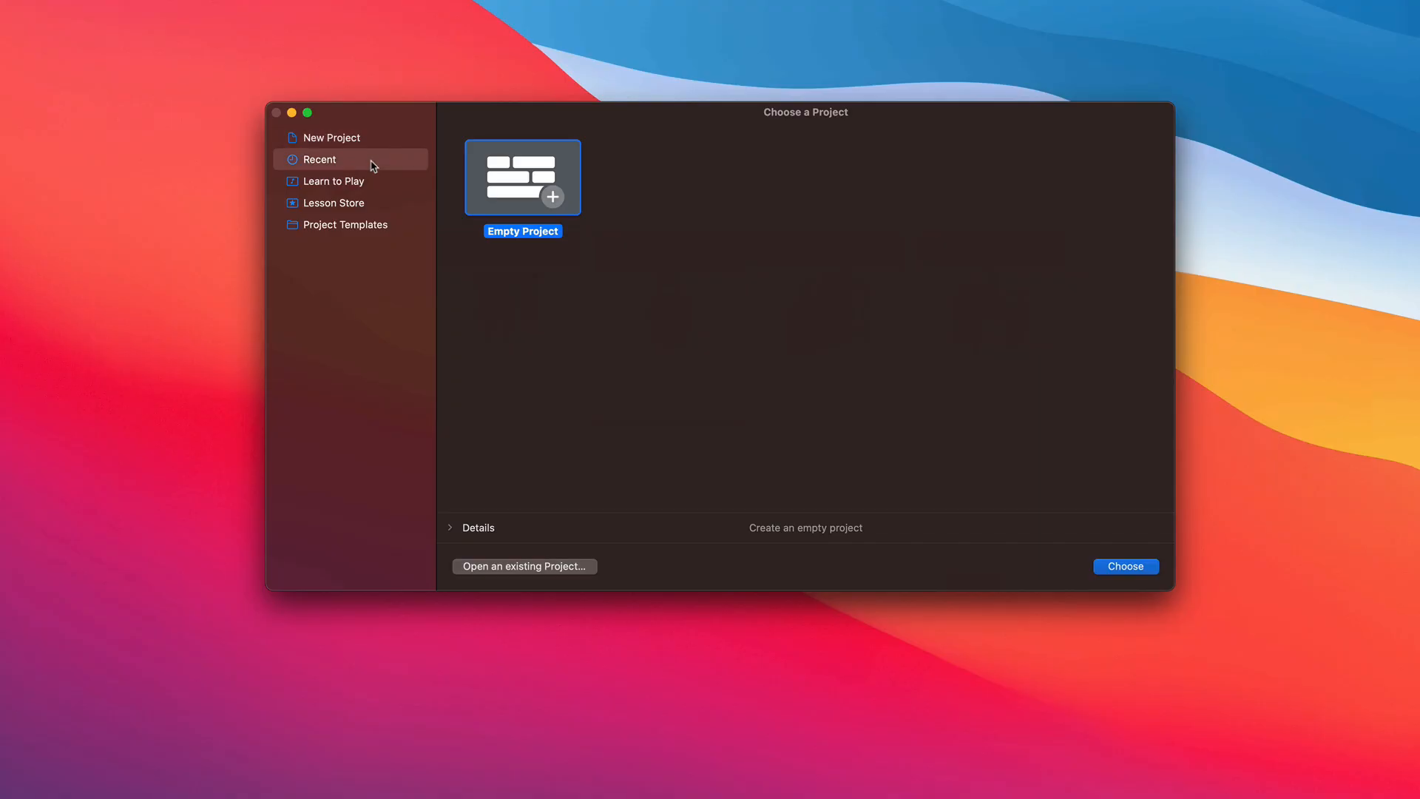
Browse the Recent projects list, selecting the This is Skyline Heat 1 project.
left_click(319, 158)
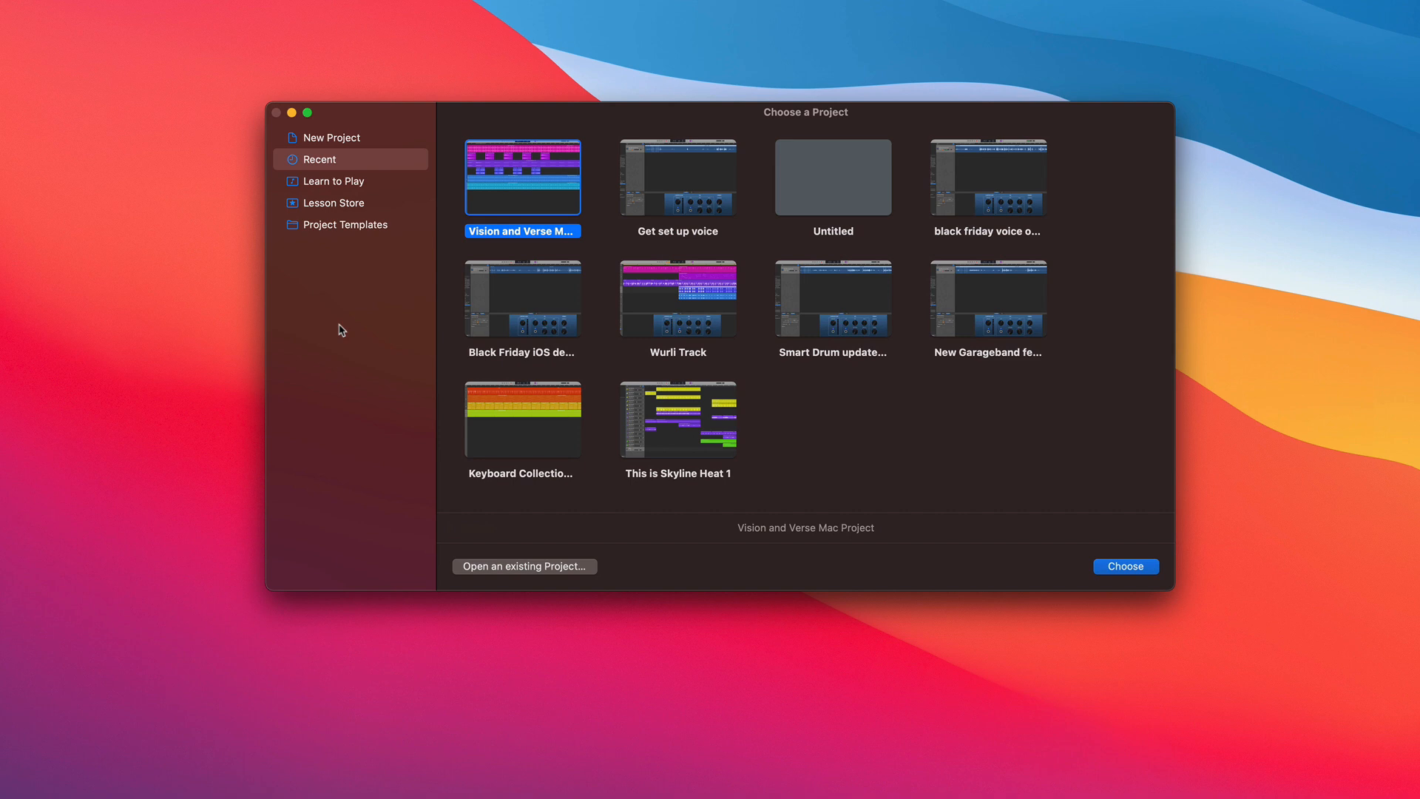
mouse_move(598, 94)
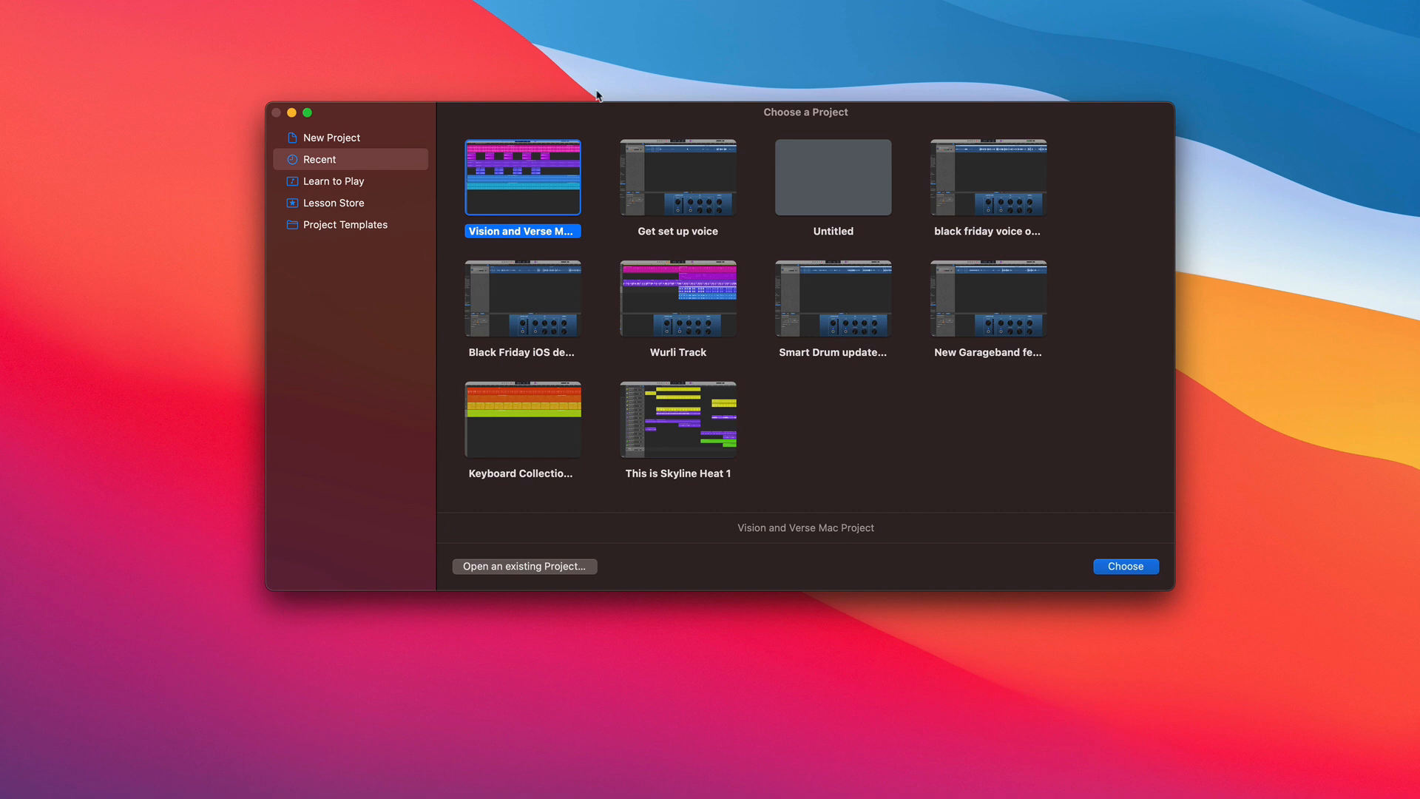
left_click(677, 419)
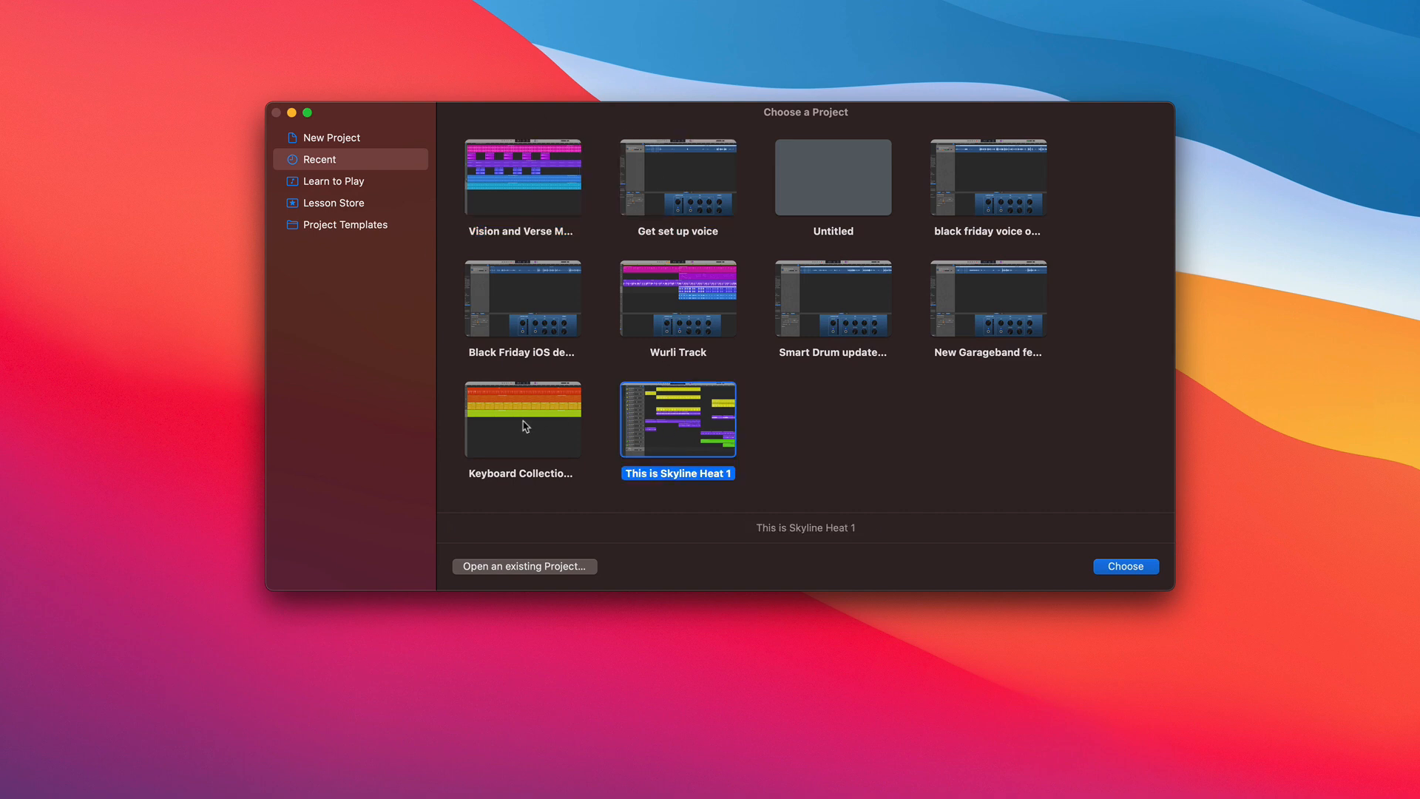
left_click(521, 177)
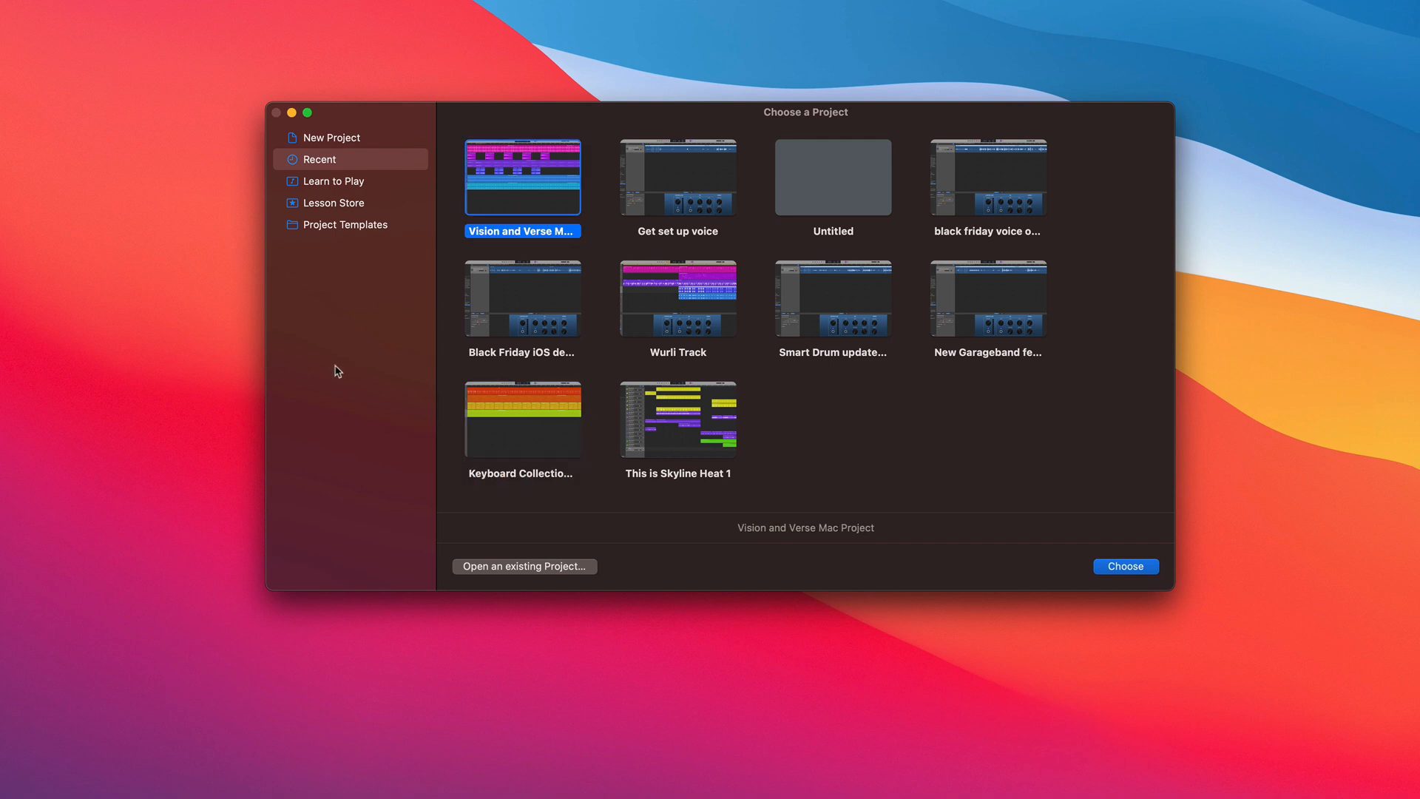
left_click(331, 180)
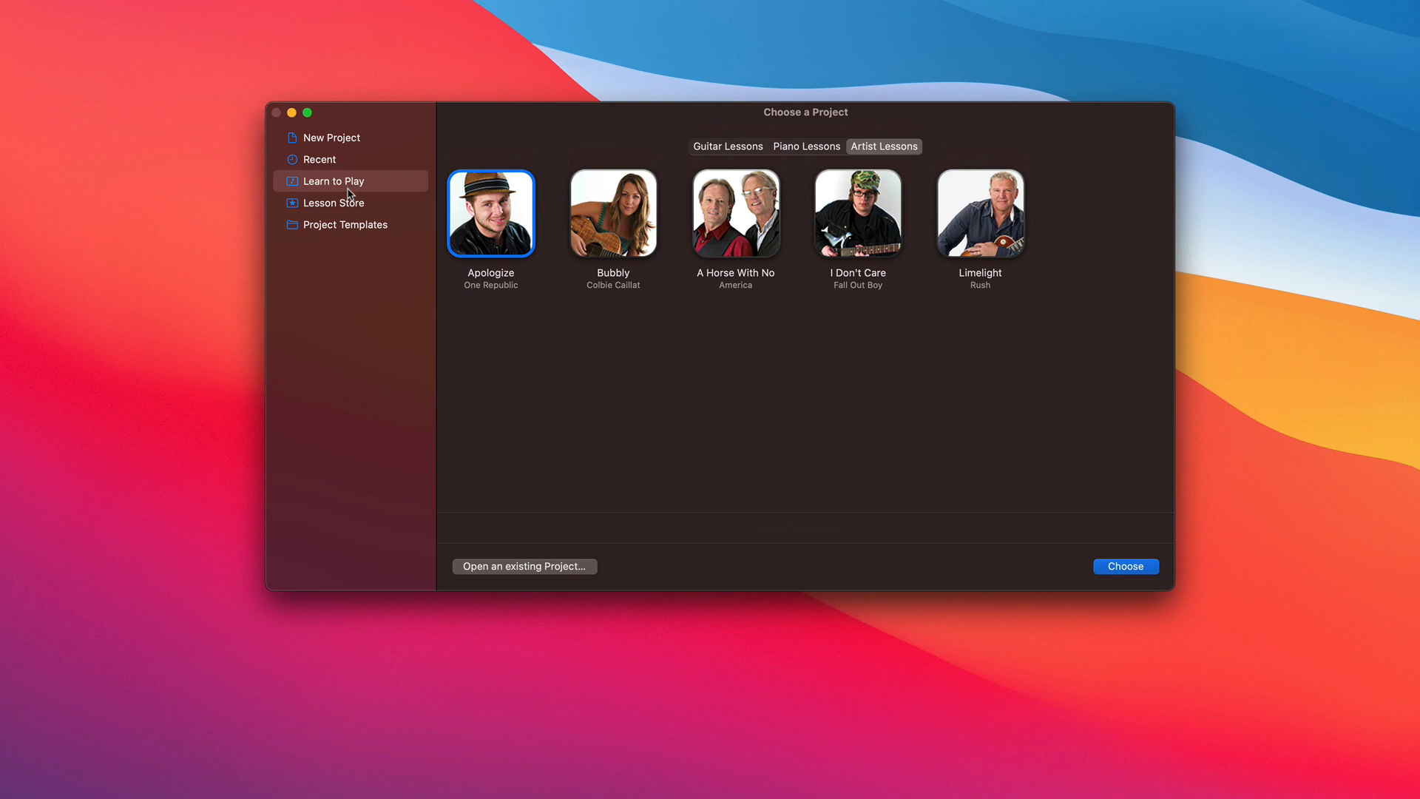
Browse the Lesson Store's piano and artist lesson catalogs.
left_click(338, 203)
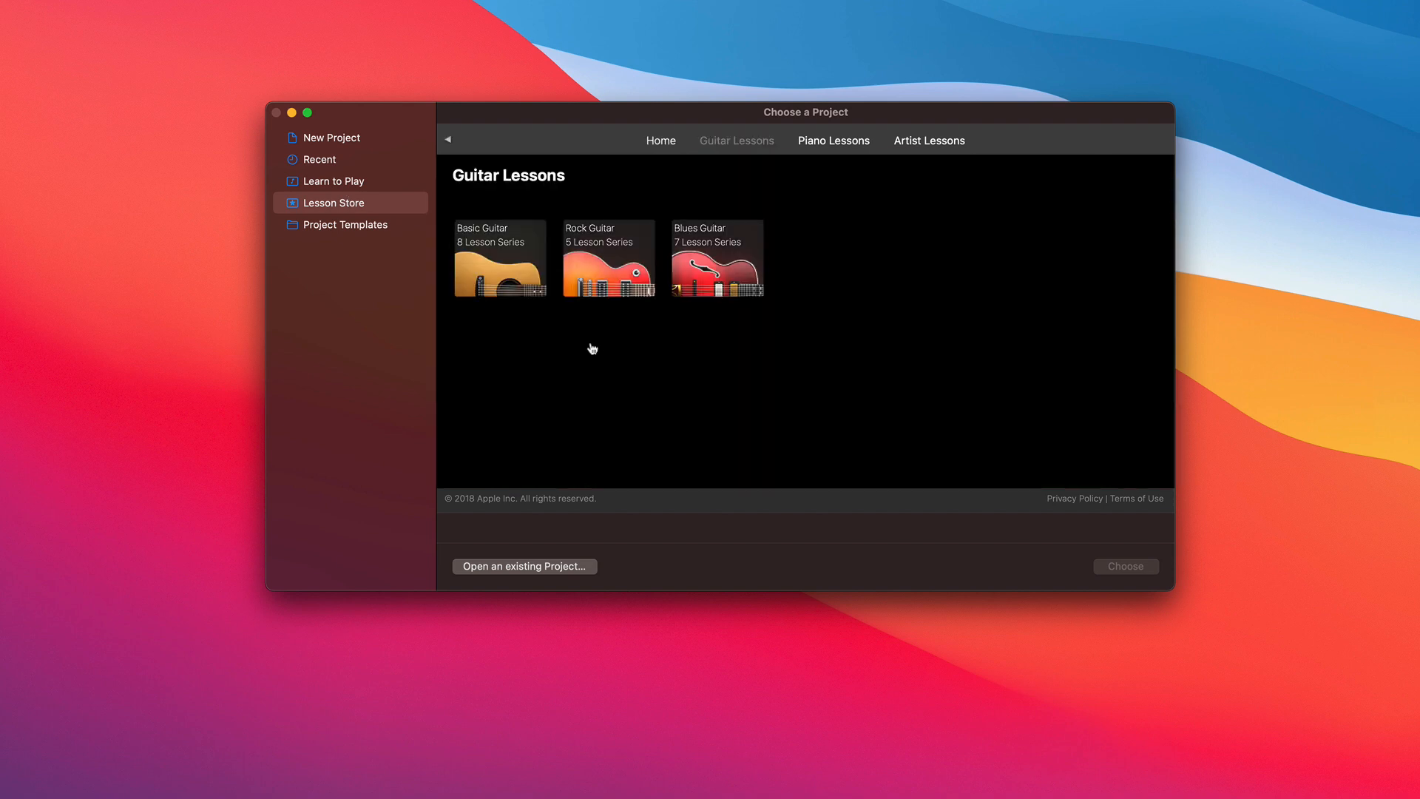
mouse_move(839, 157)
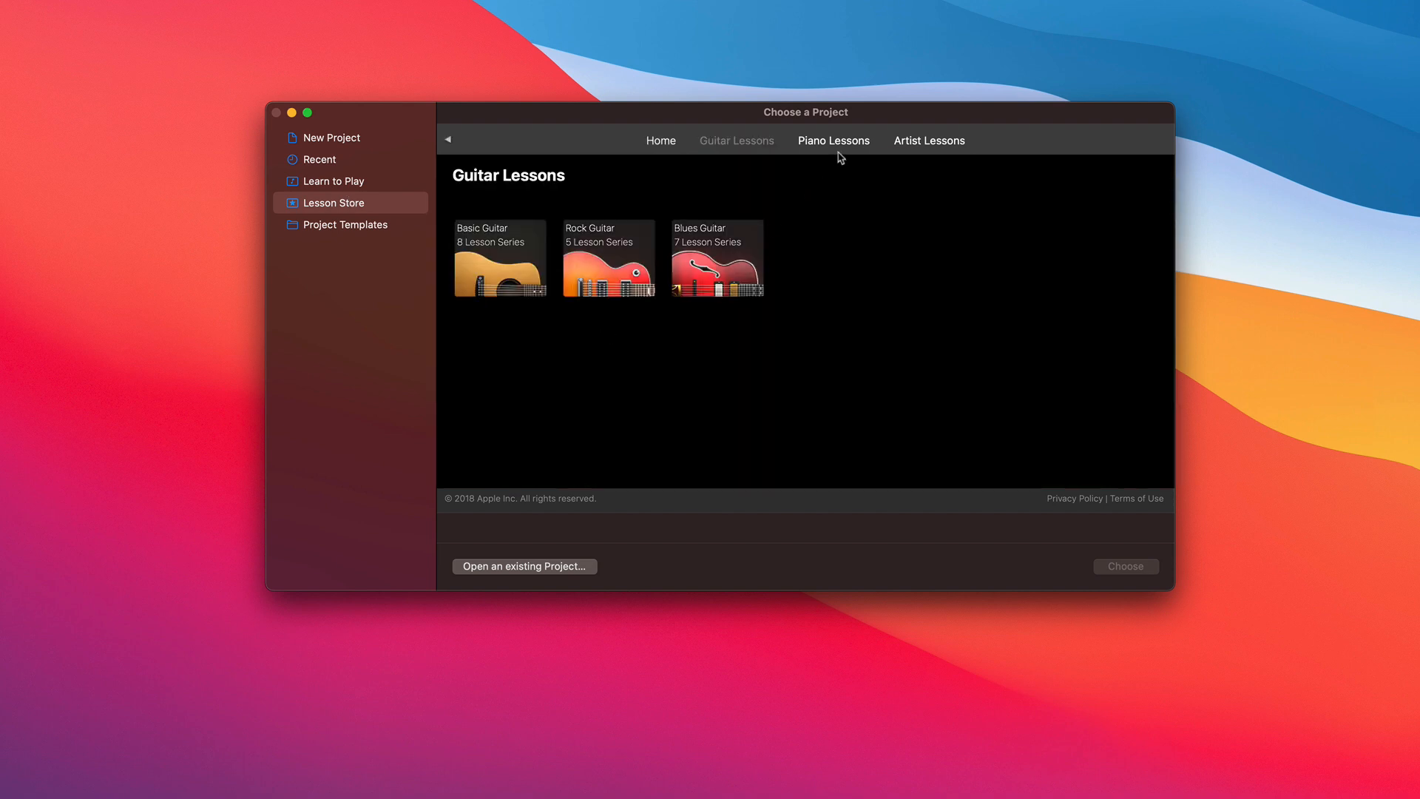
left_click(832, 140)
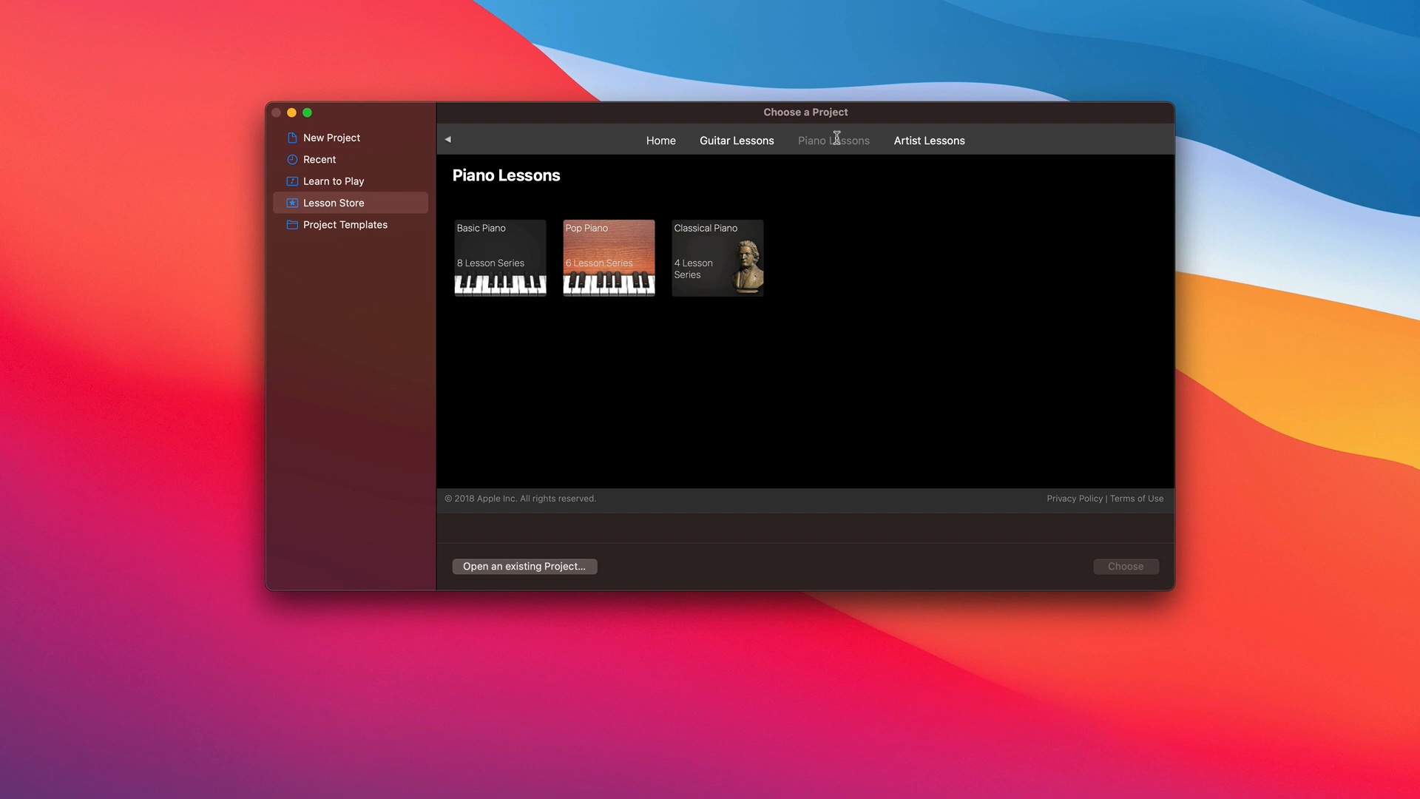
left_click(928, 140)
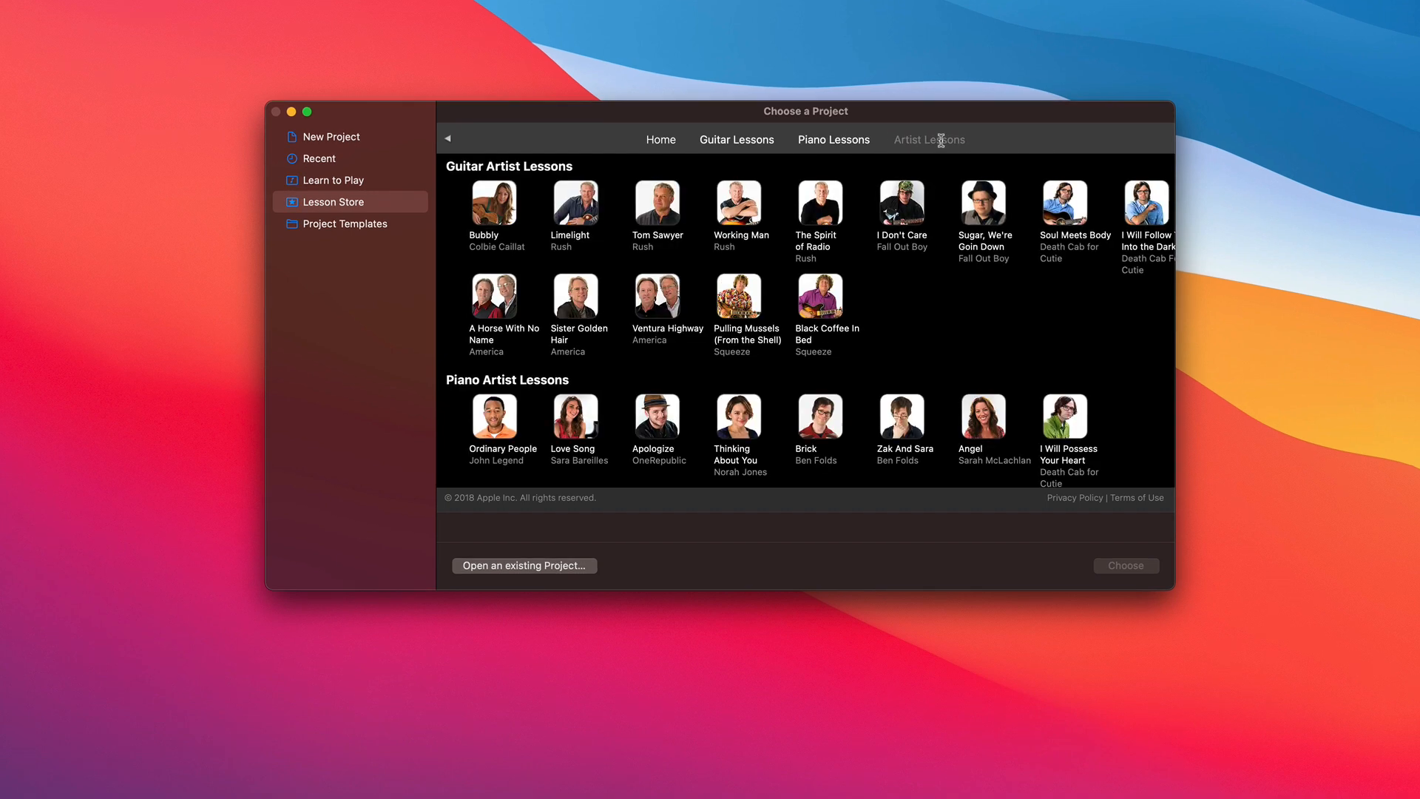
Return to Learn to Play and view its guitar, piano and artist lessons.
left_click(331, 178)
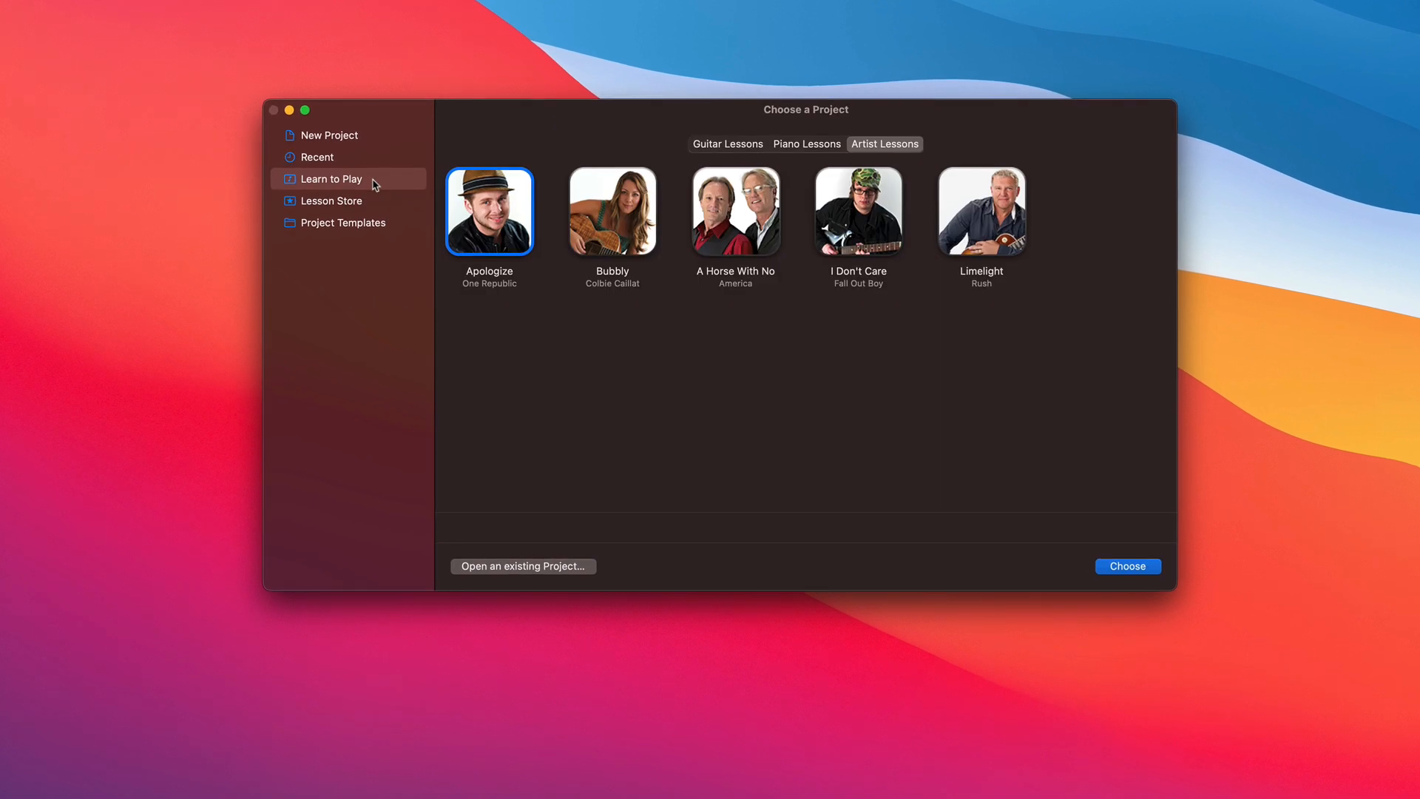
left_click(727, 142)
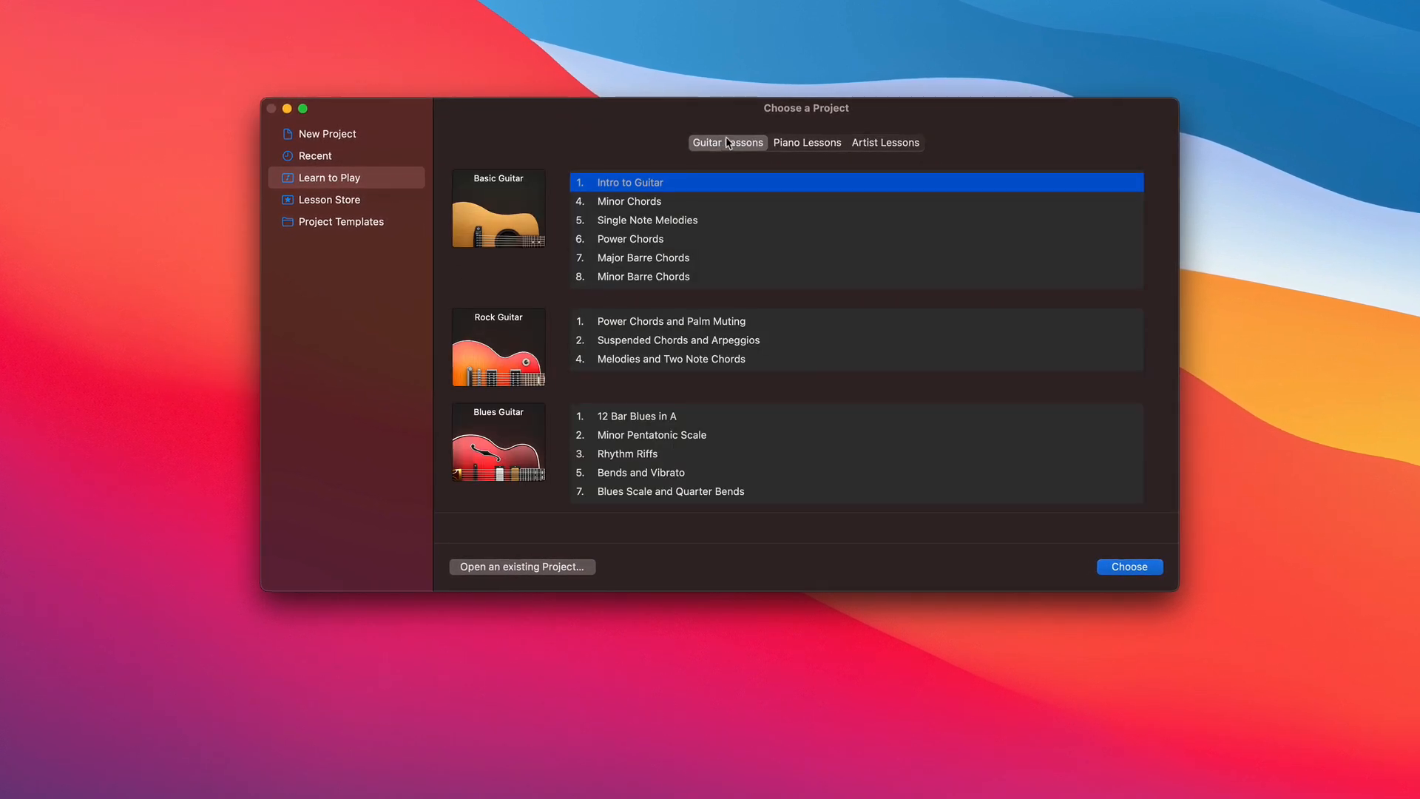
left_click(805, 142)
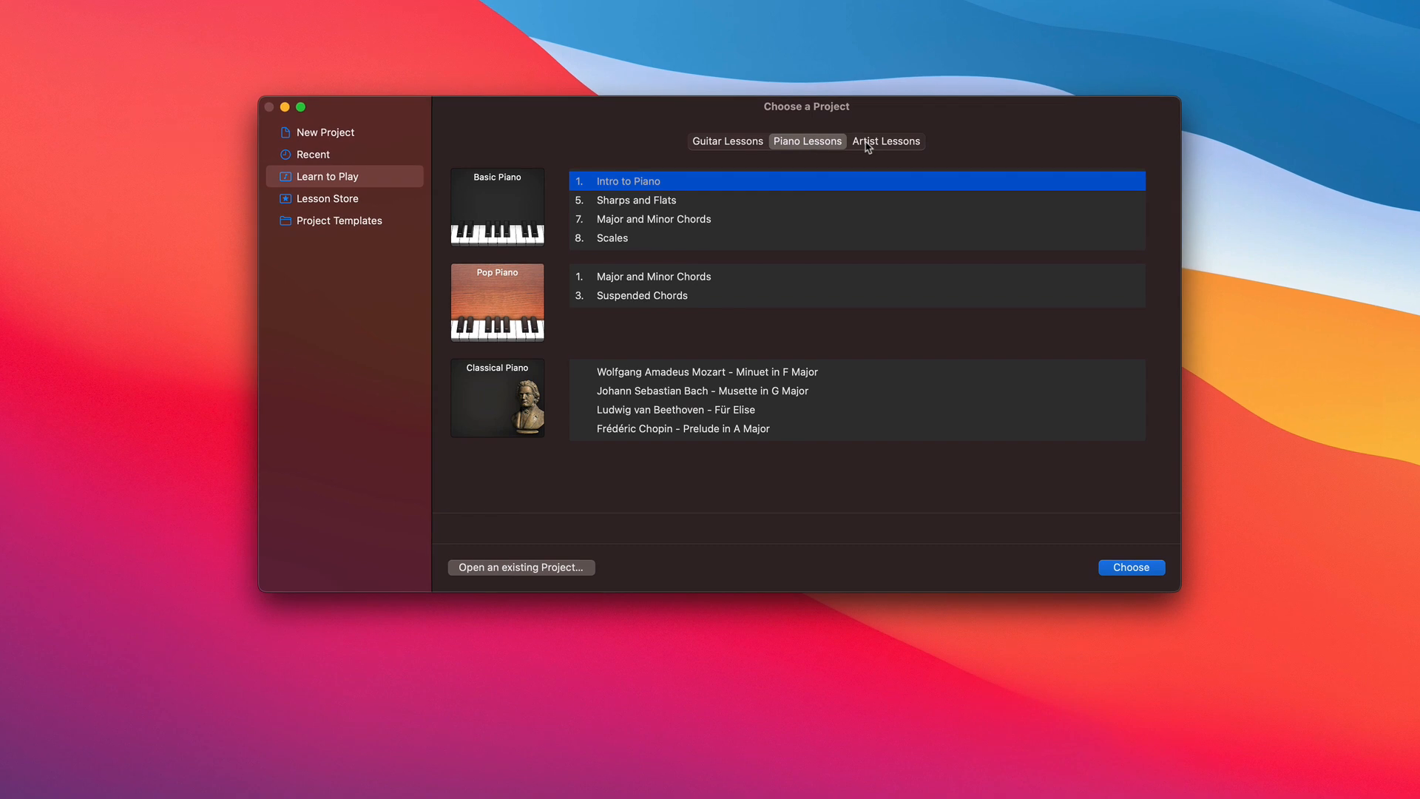
left_click(885, 141)
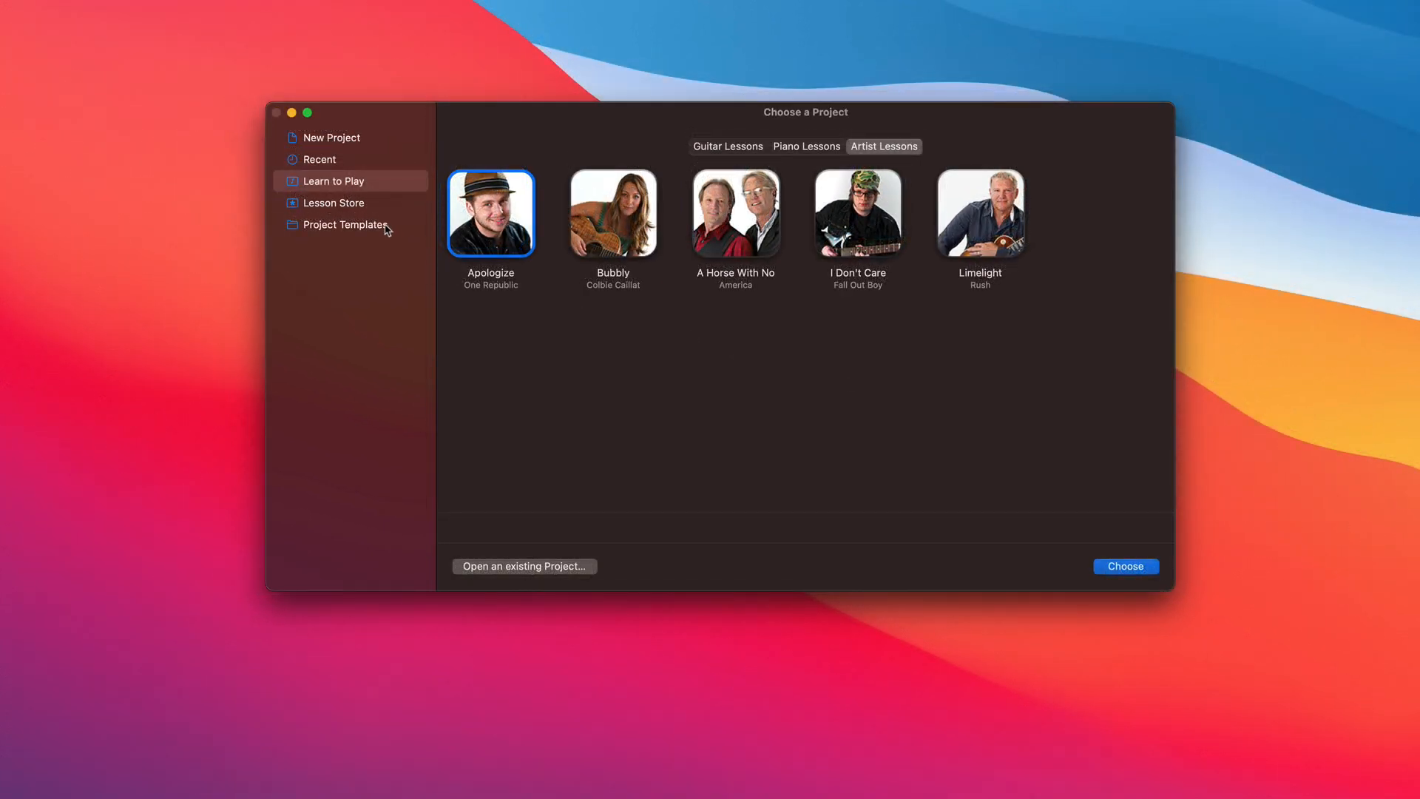
Show the Project Templates, from Keyboard Collection and Amp Collection to Songwriter.
left_click(344, 223)
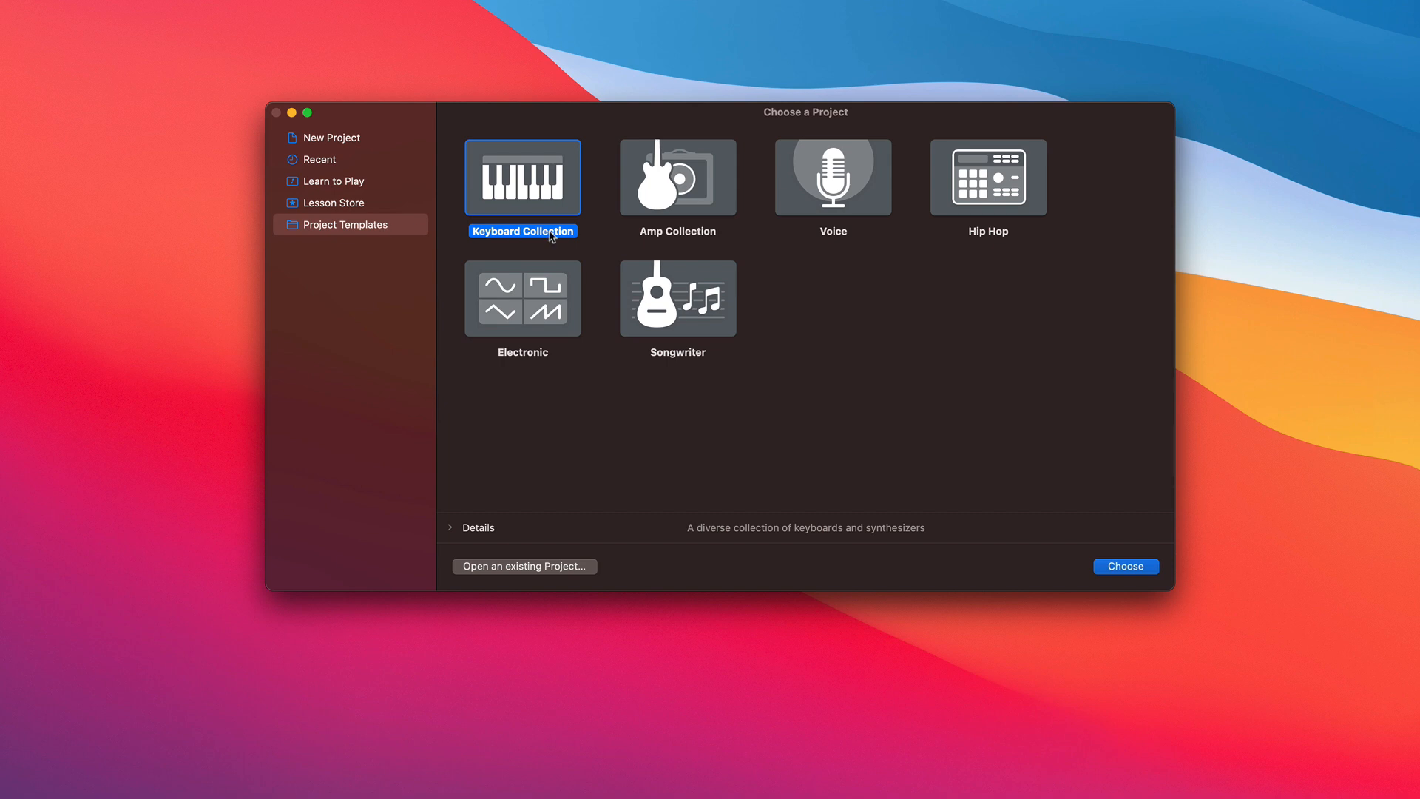
mouse_move(968, 347)
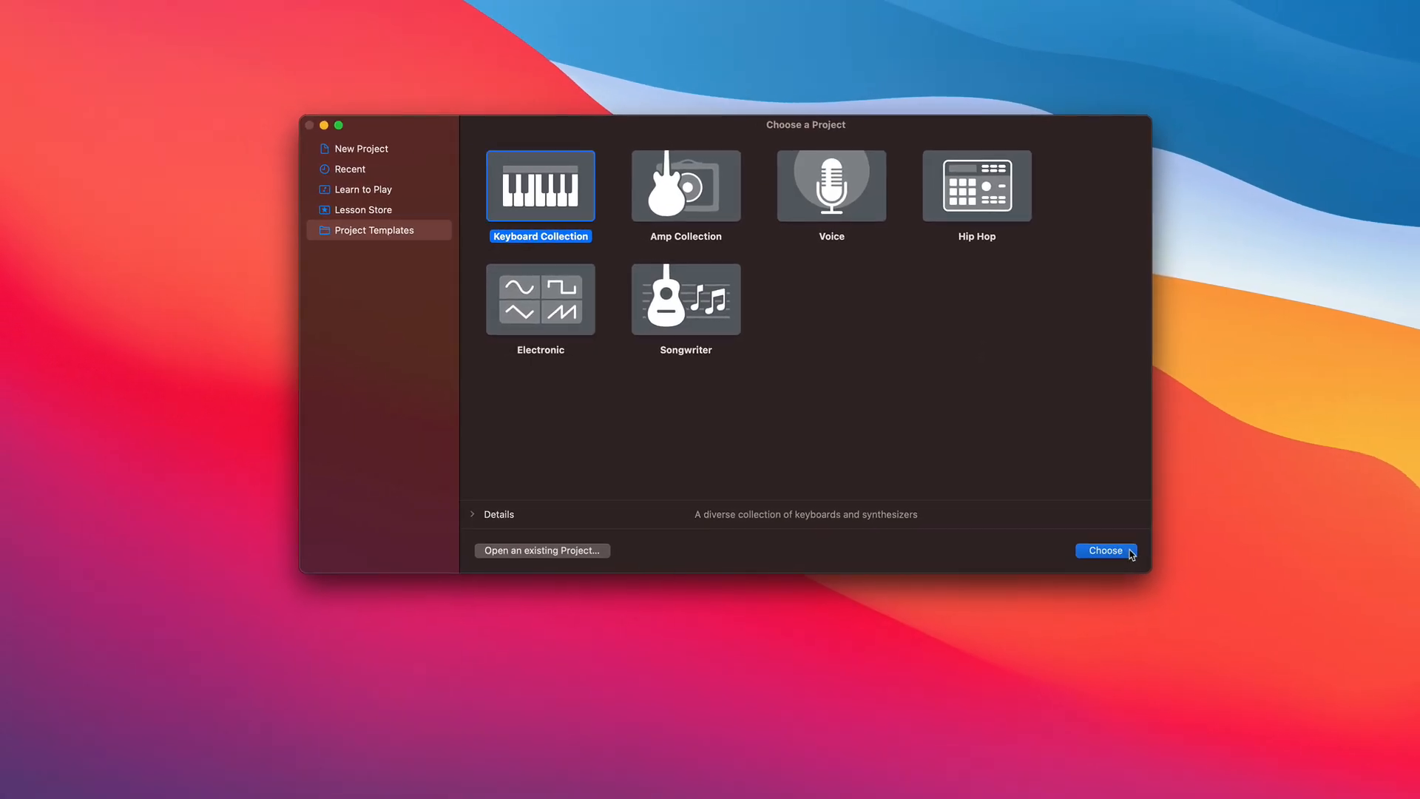
left_click(1104, 549)
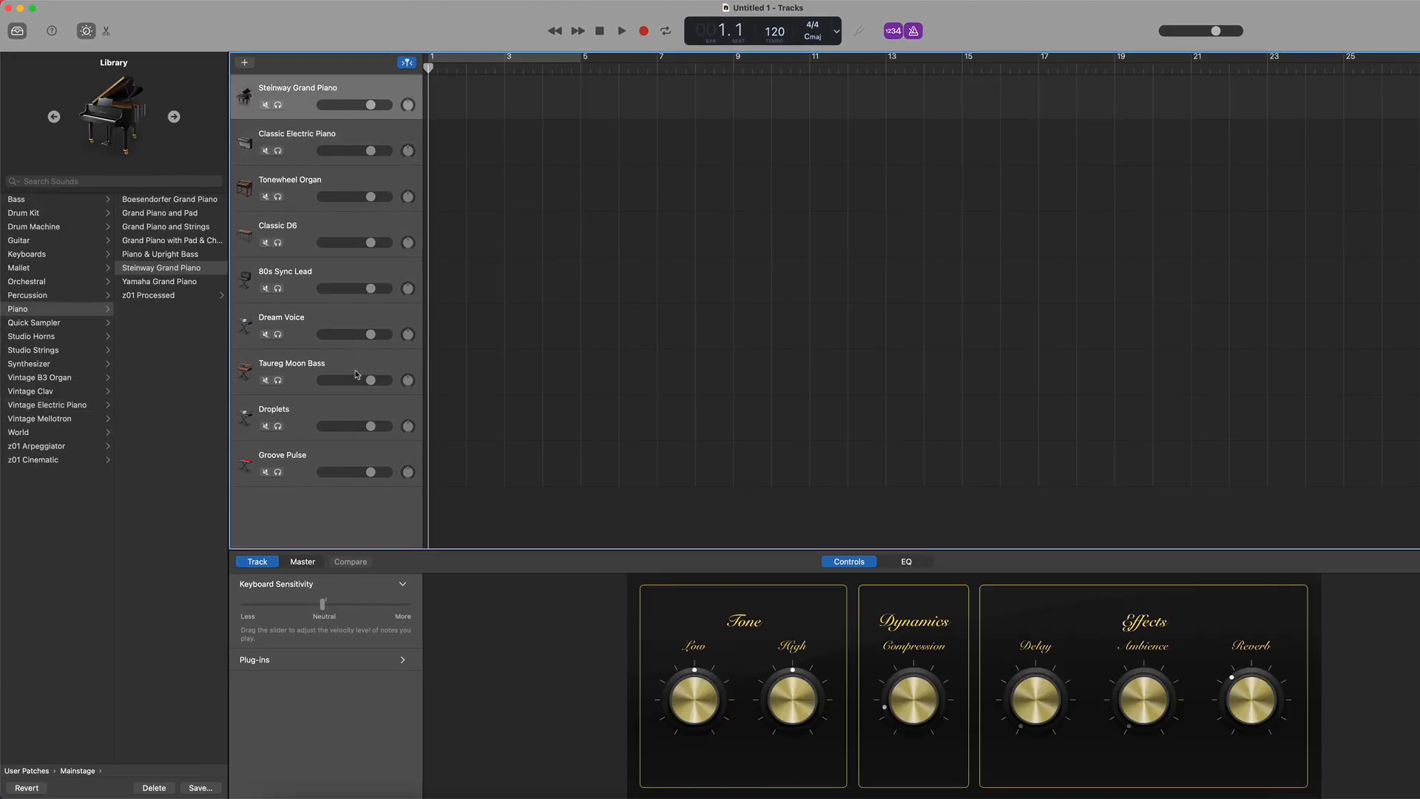
left_click(292, 368)
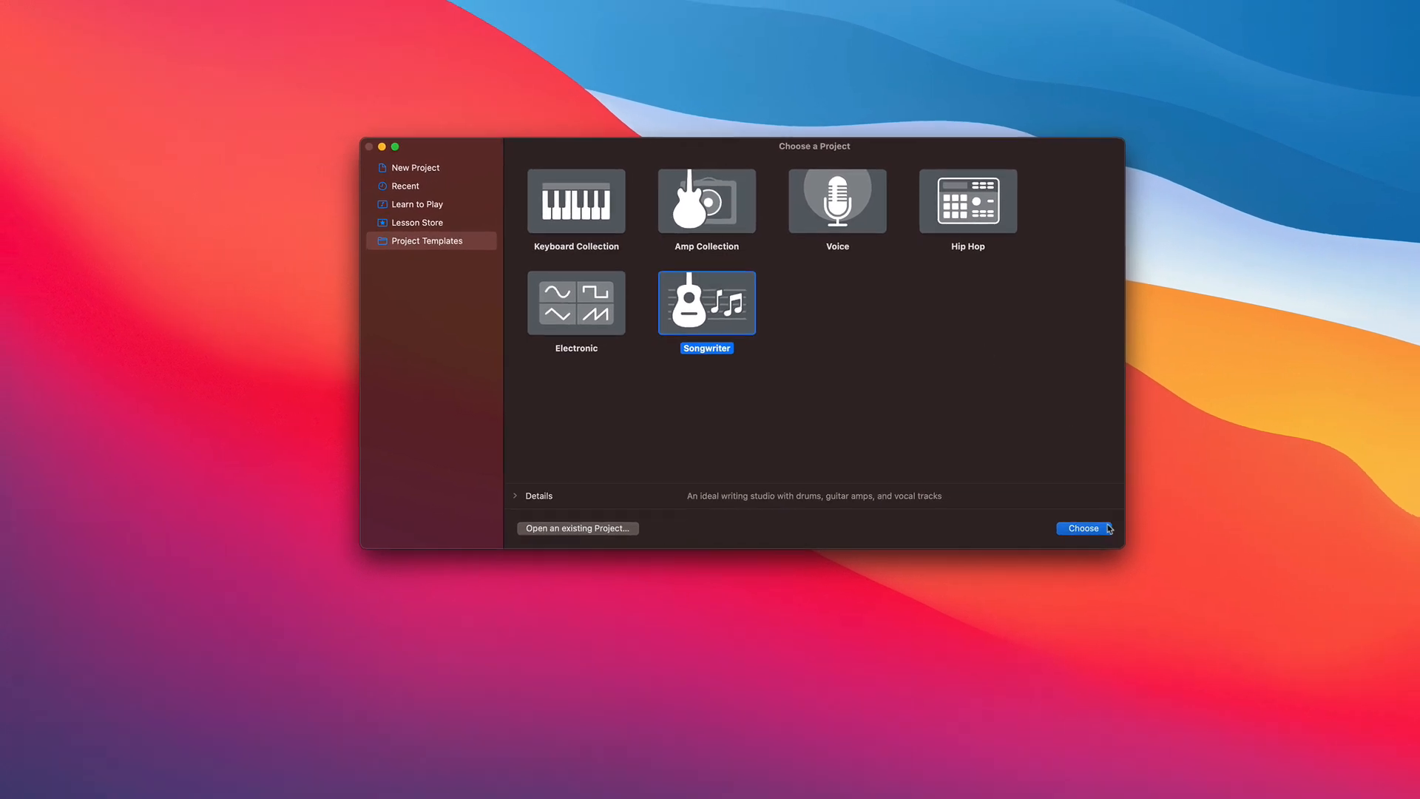
Open the Songwriter template and inspect Tracking Vocal, Natural Strum, Modern Stack and Steinway Grand Piano sounds.
left_click(1081, 528)
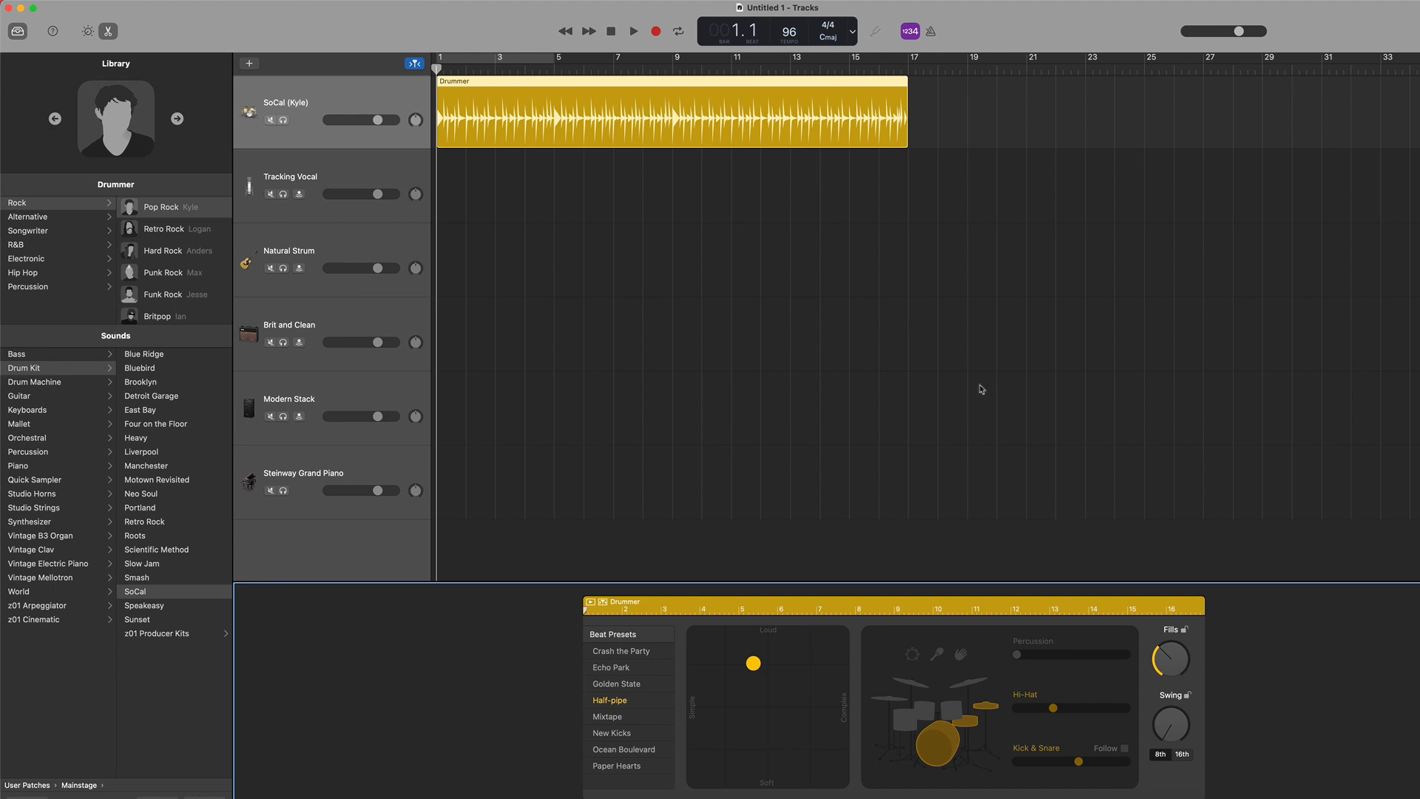
left_click(290, 179)
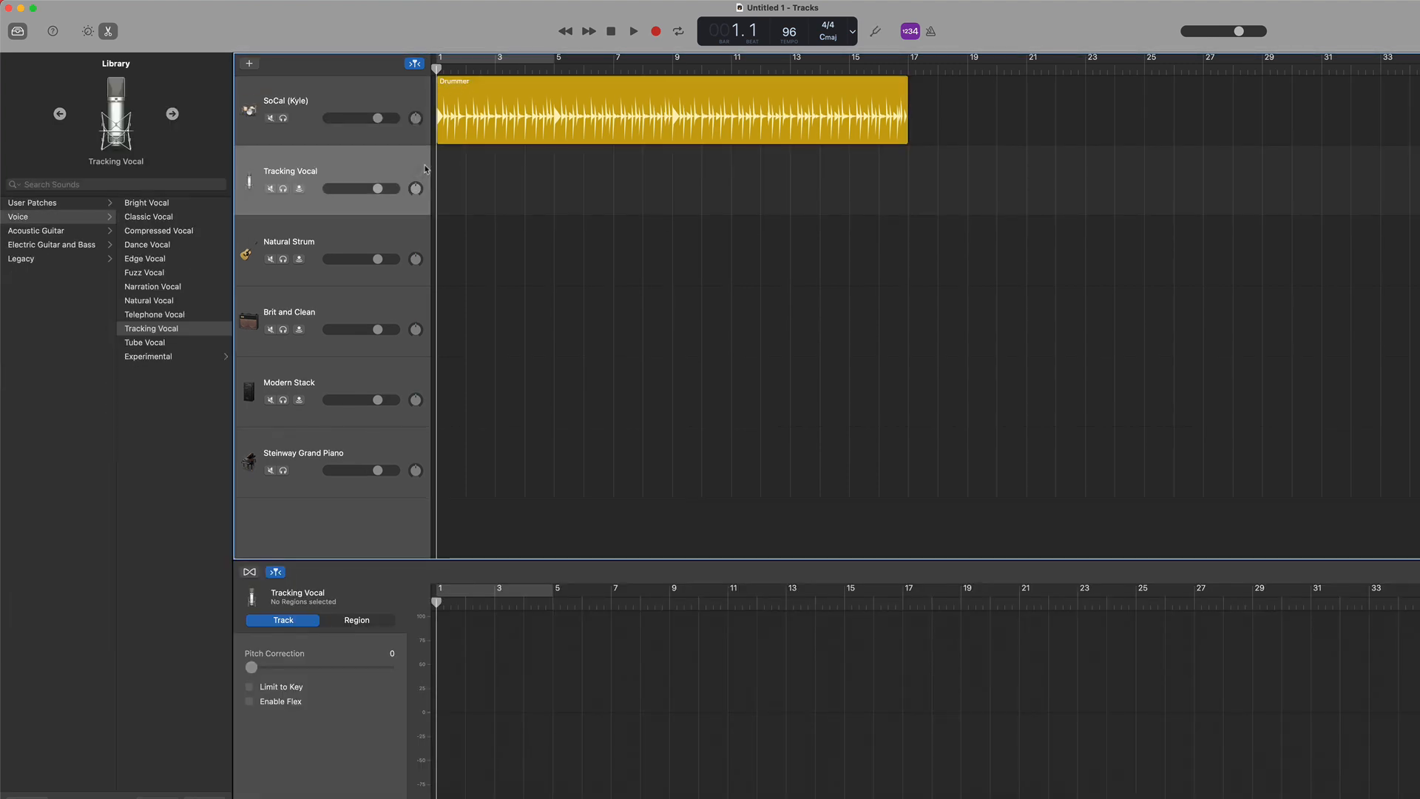
left_click(288, 250)
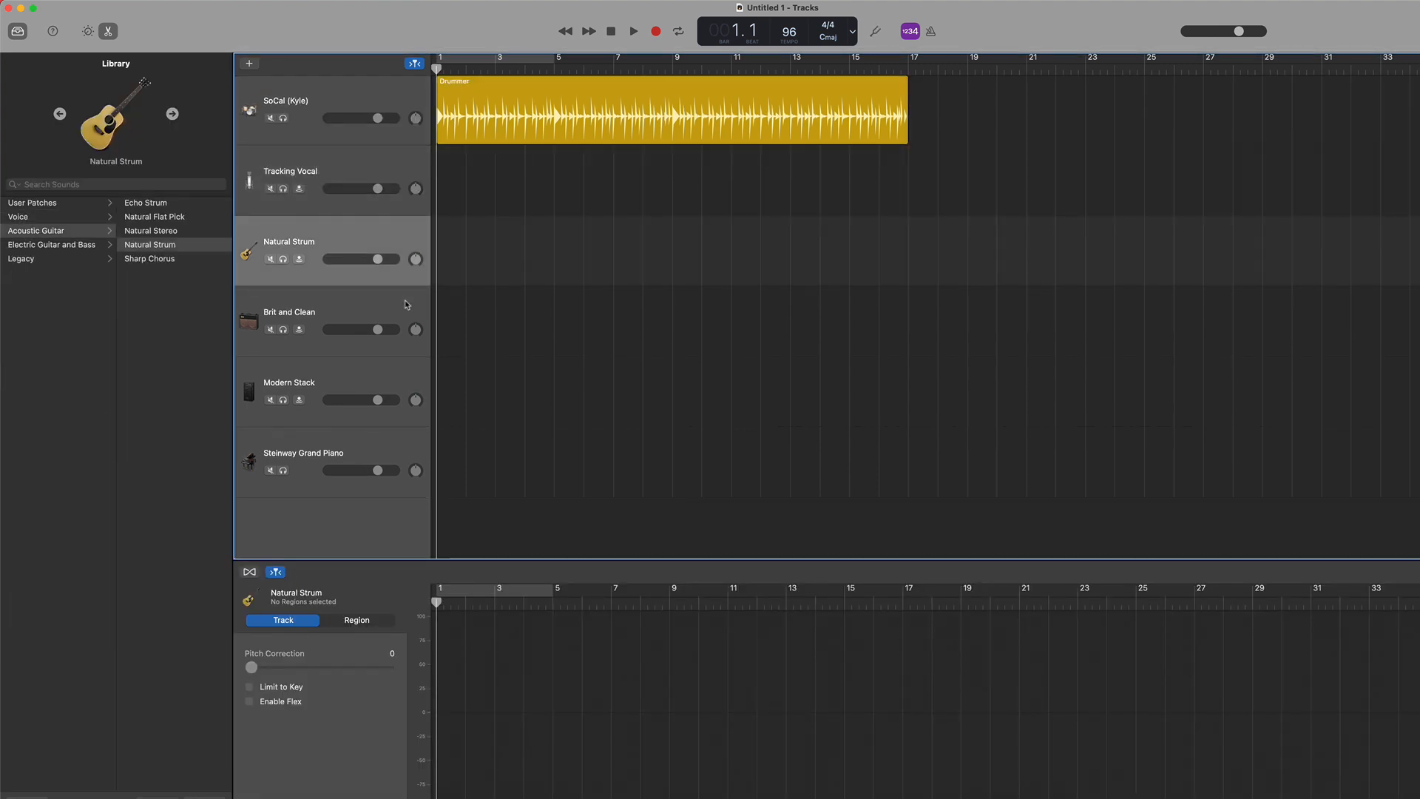
left_click(290, 390)
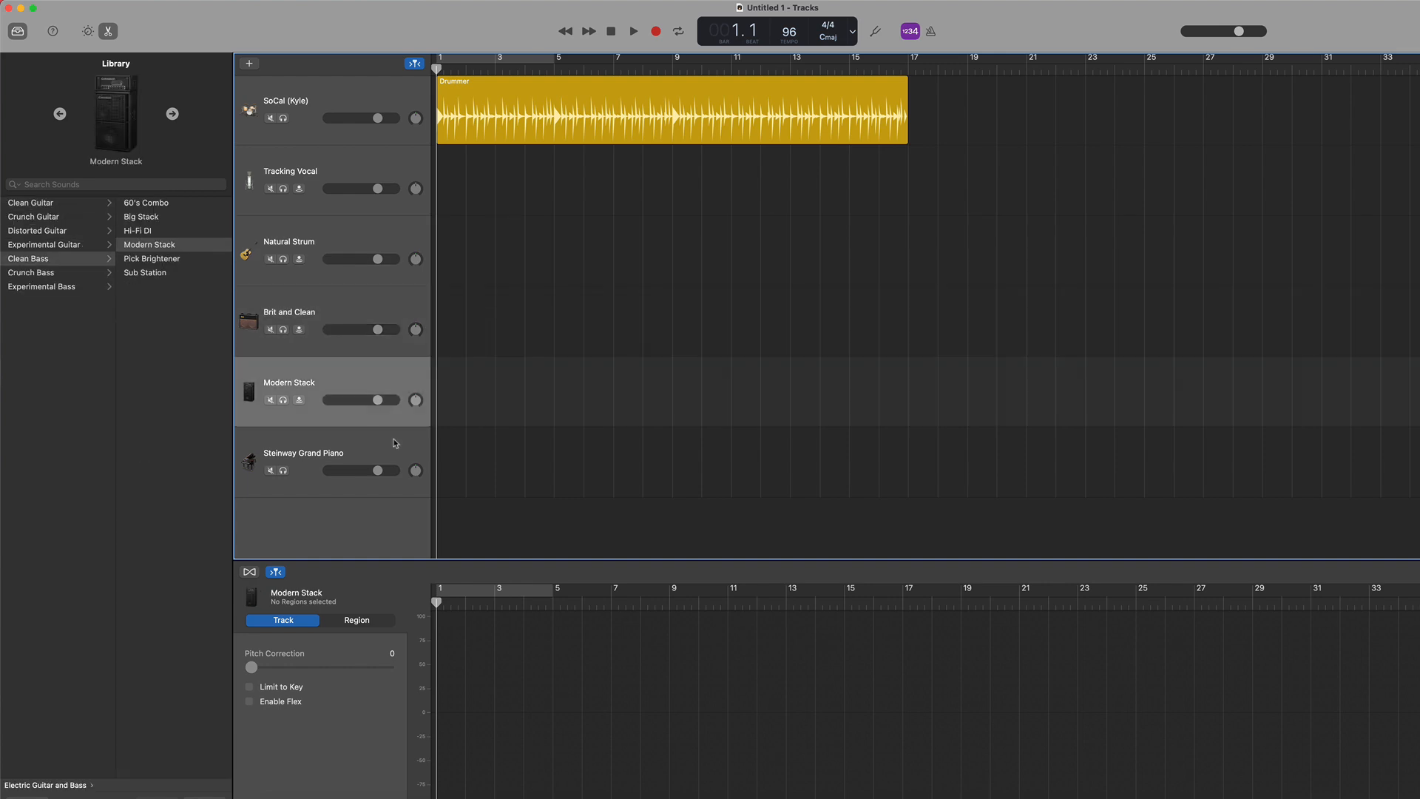
left_click(332, 462)
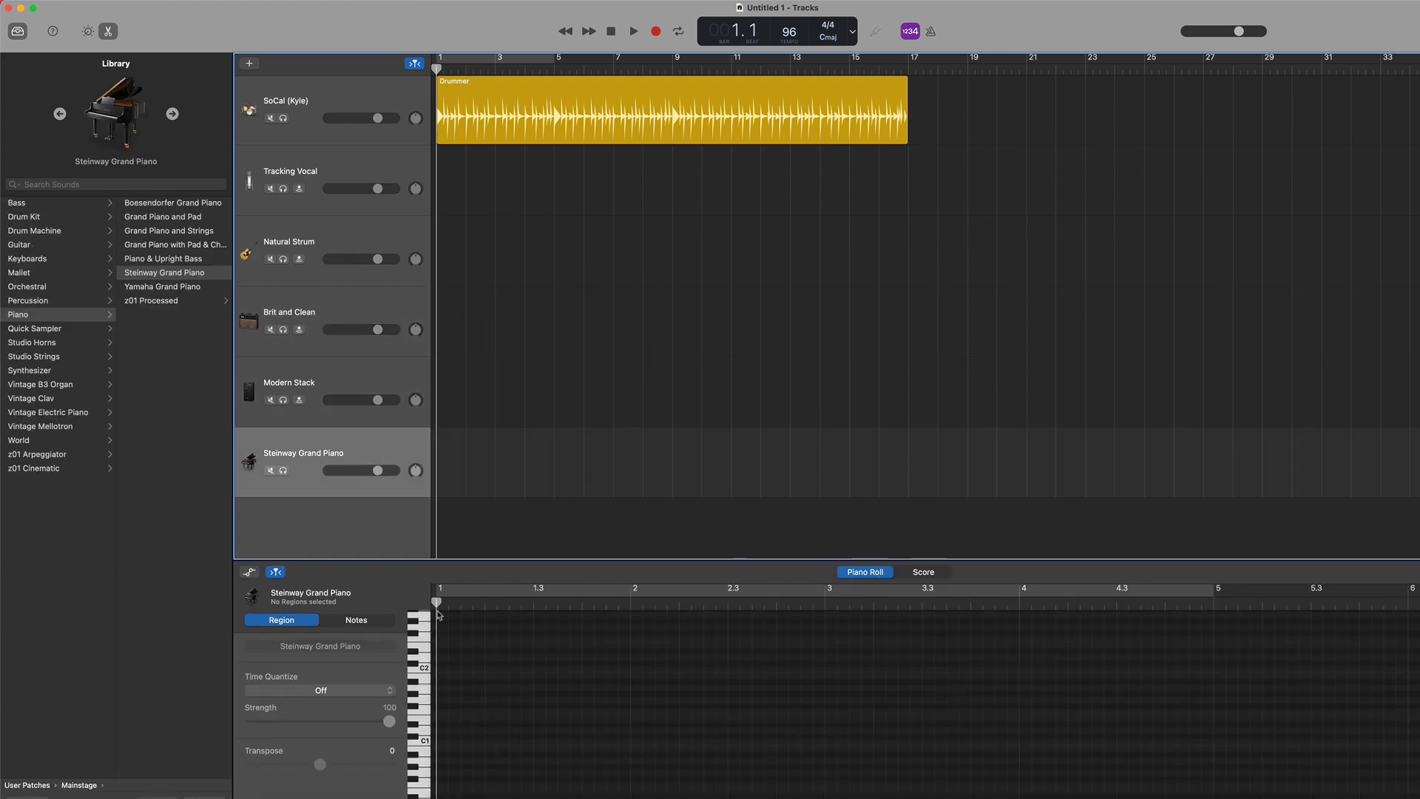
mouse_move(88, 31)
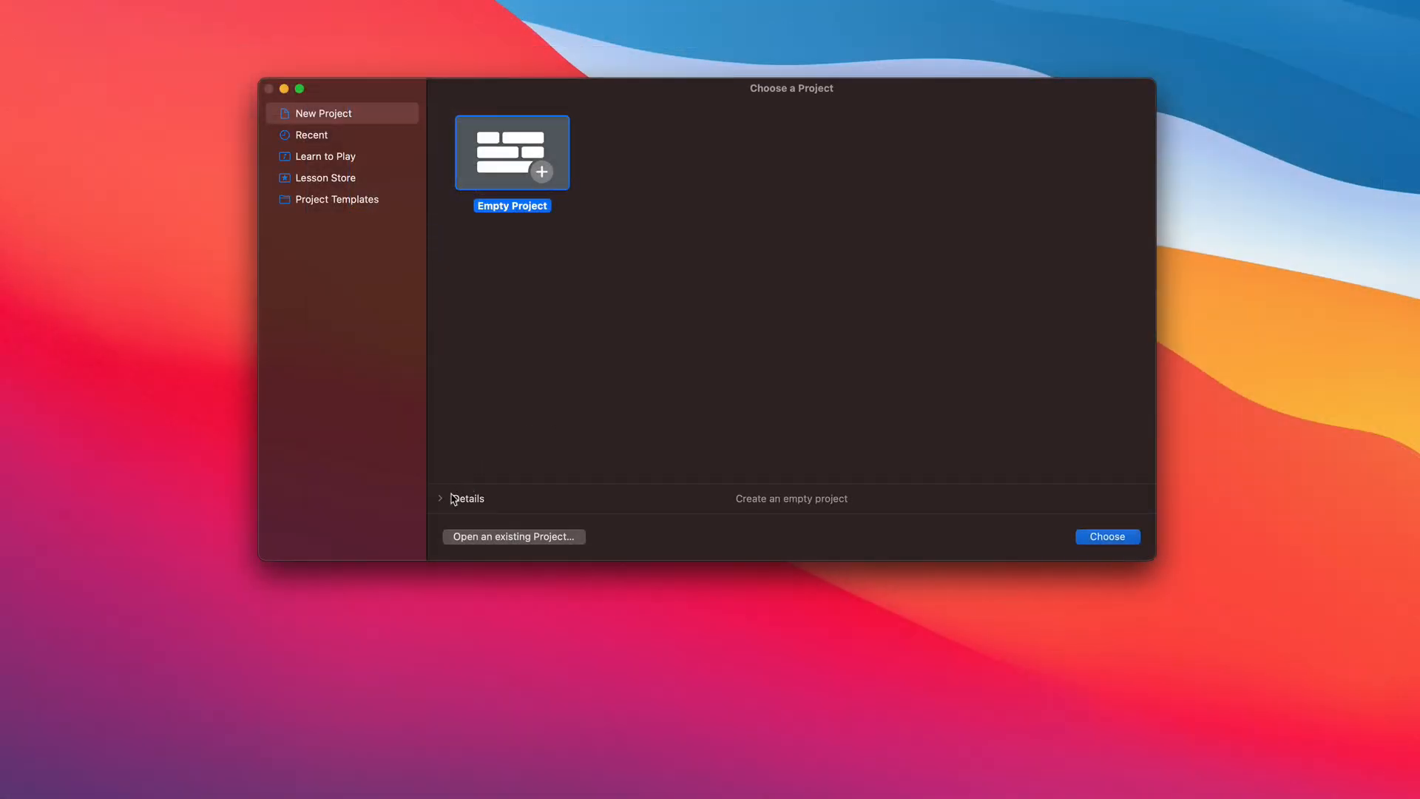
Expand Empty Project details and adjust tempo with stepper and Tap Tempo, settling at 140.
left_click(441, 497)
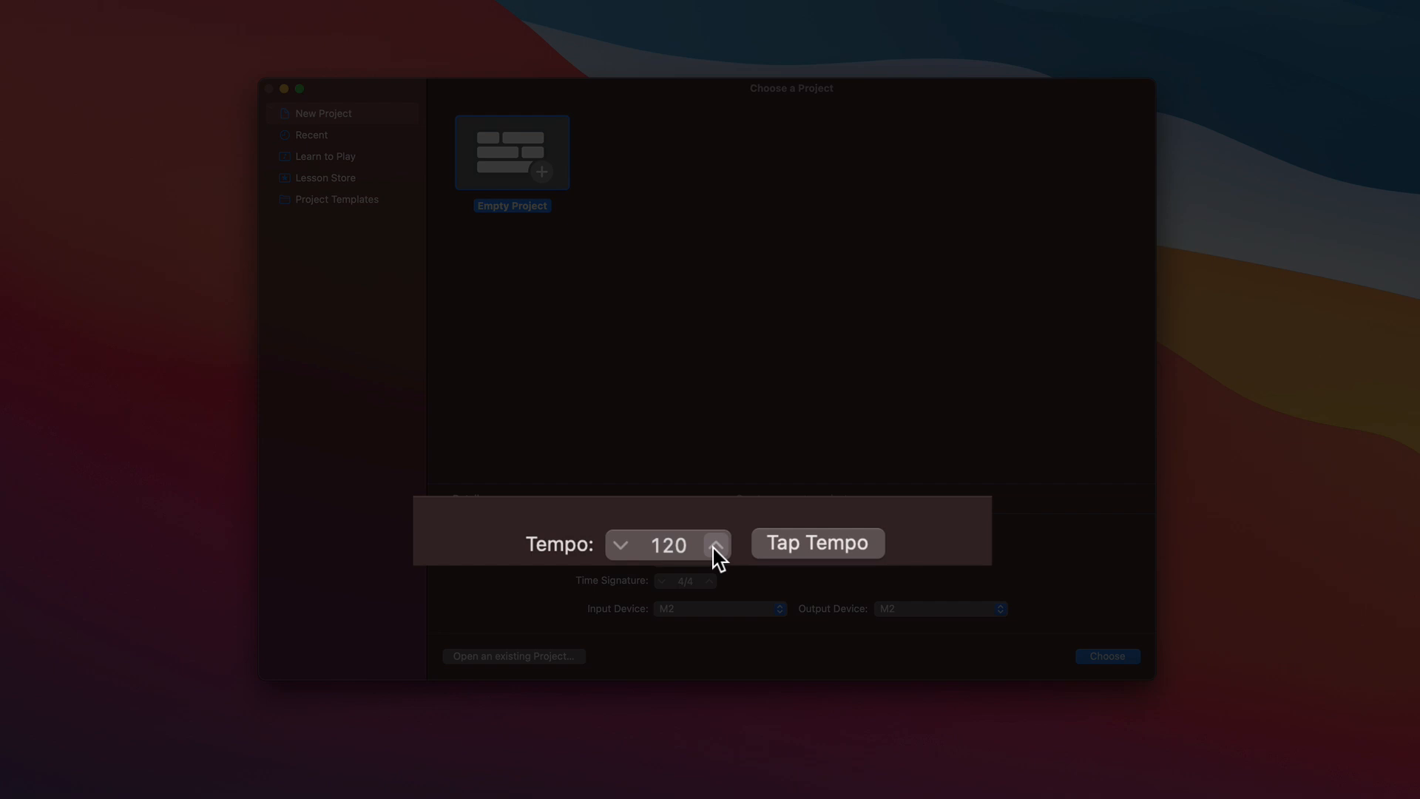
left_click(621, 544)
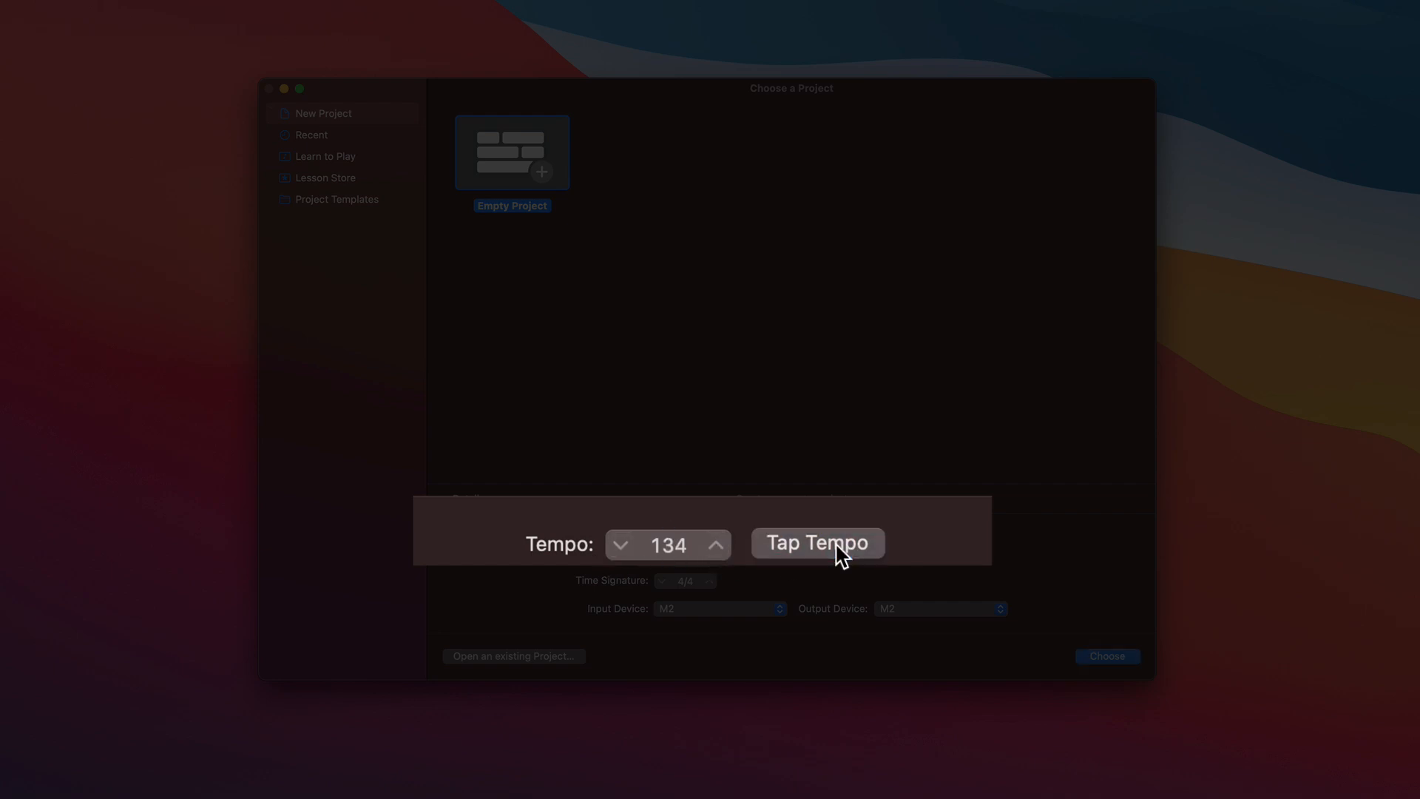
left_click(816, 543)
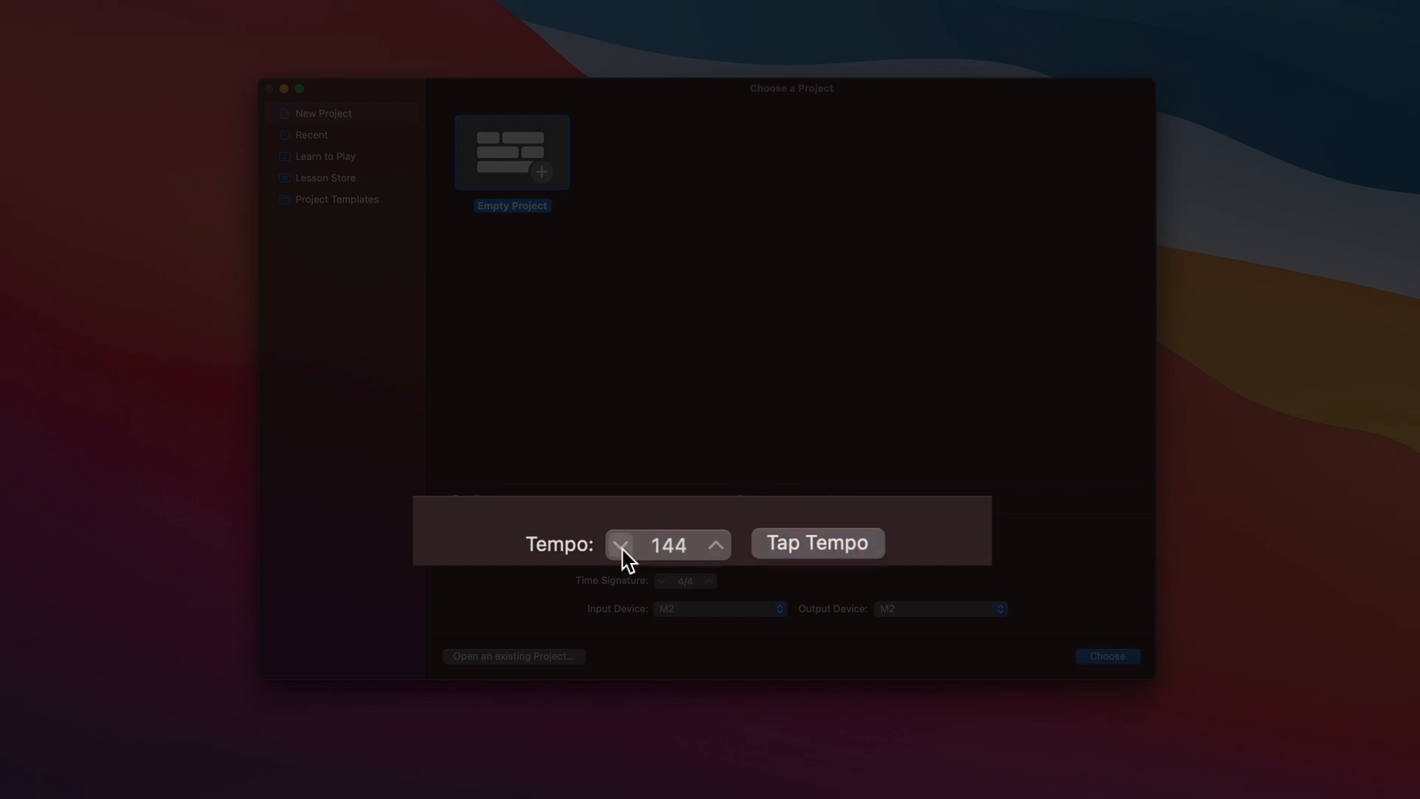
left_click(621, 544)
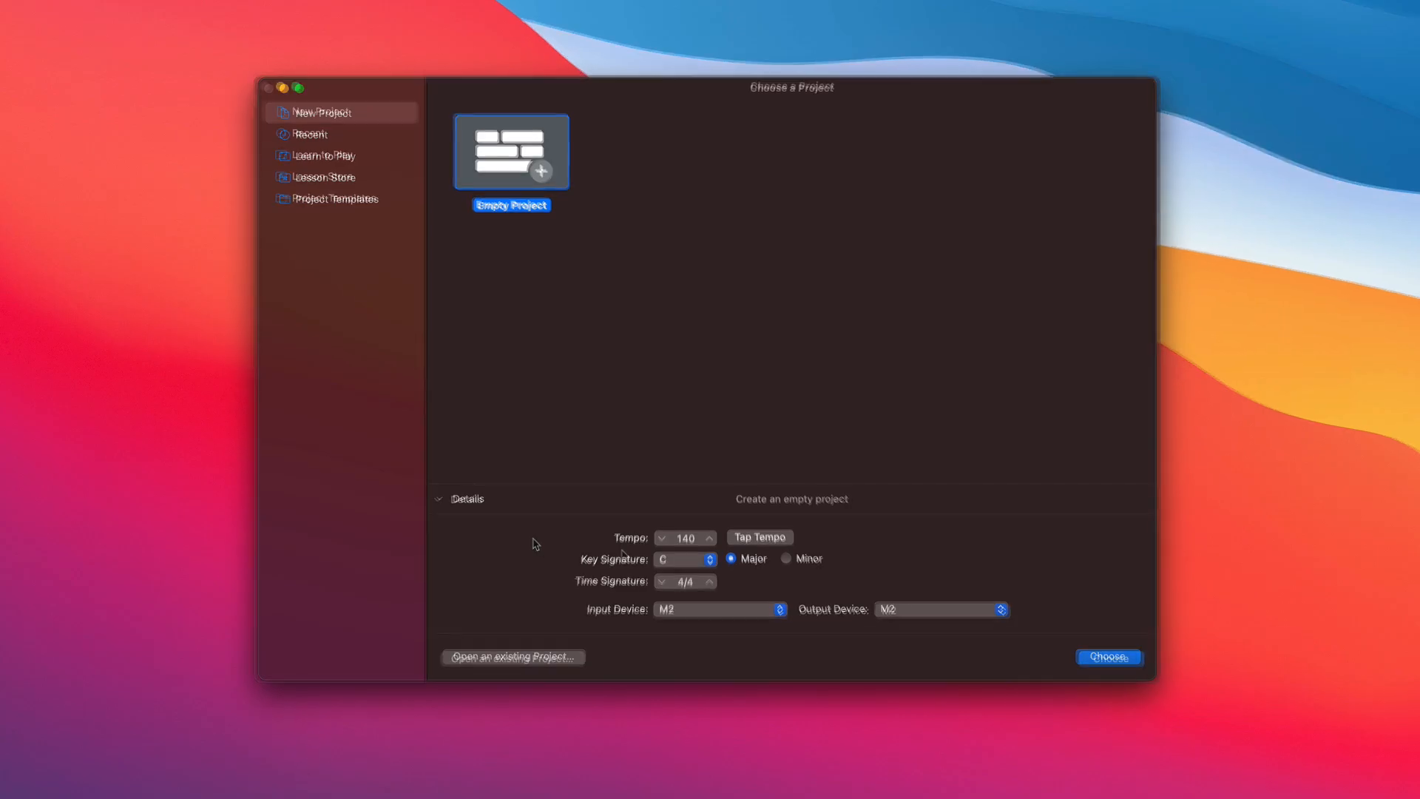
Try C minor then revert to C major, and lower the time signature to 3/4.
left_click(679, 559)
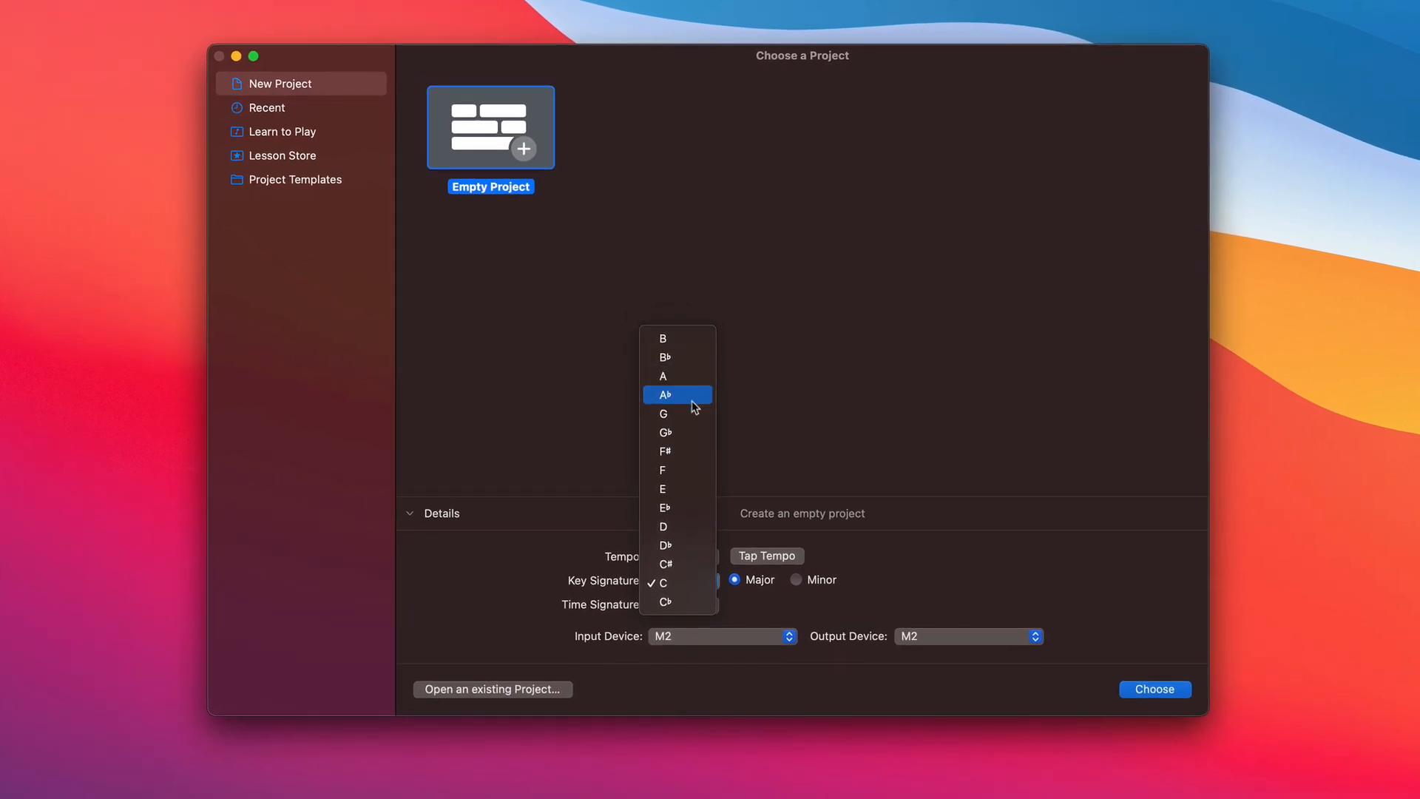
mouse_move(688, 613)
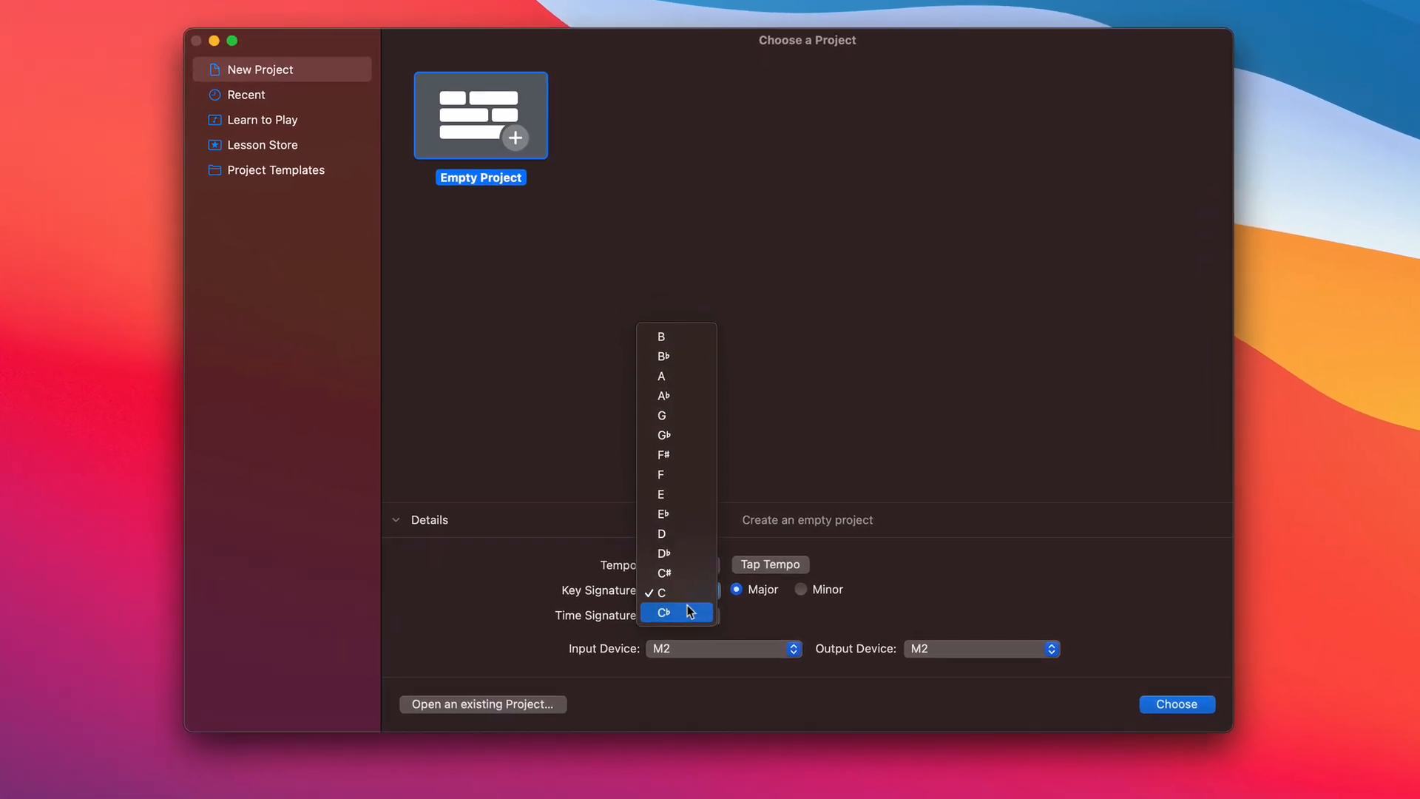
left_click(661, 593)
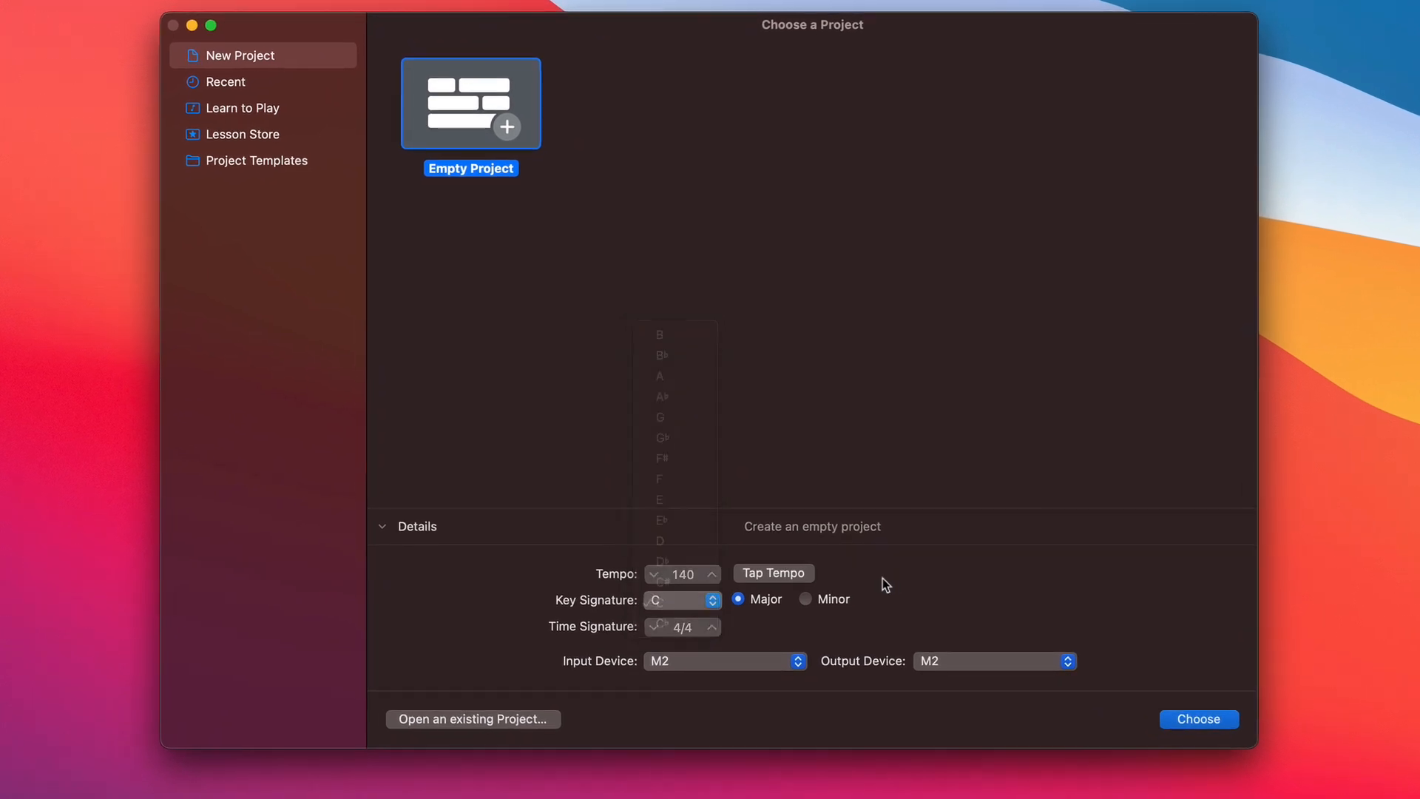
left_click(810, 609)
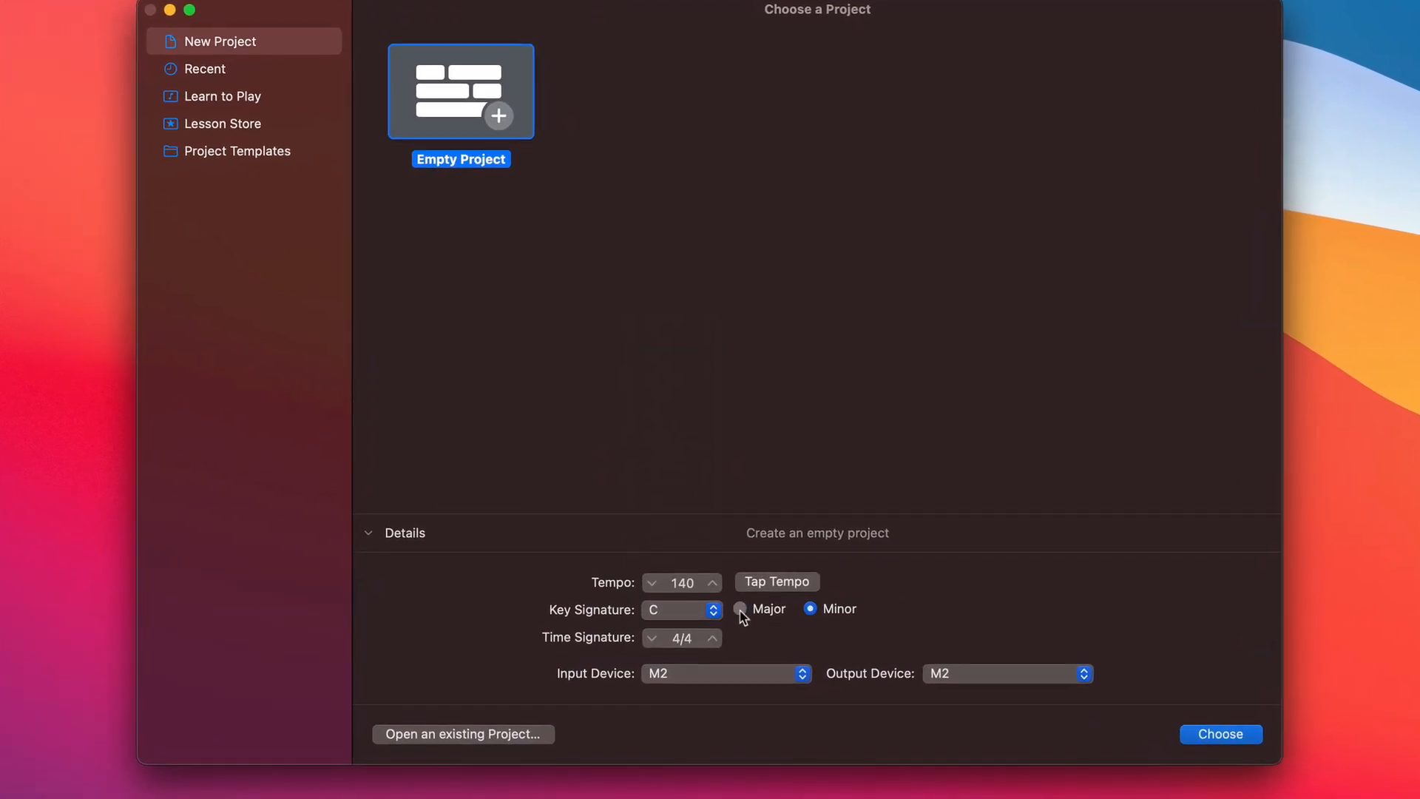
left_click(740, 609)
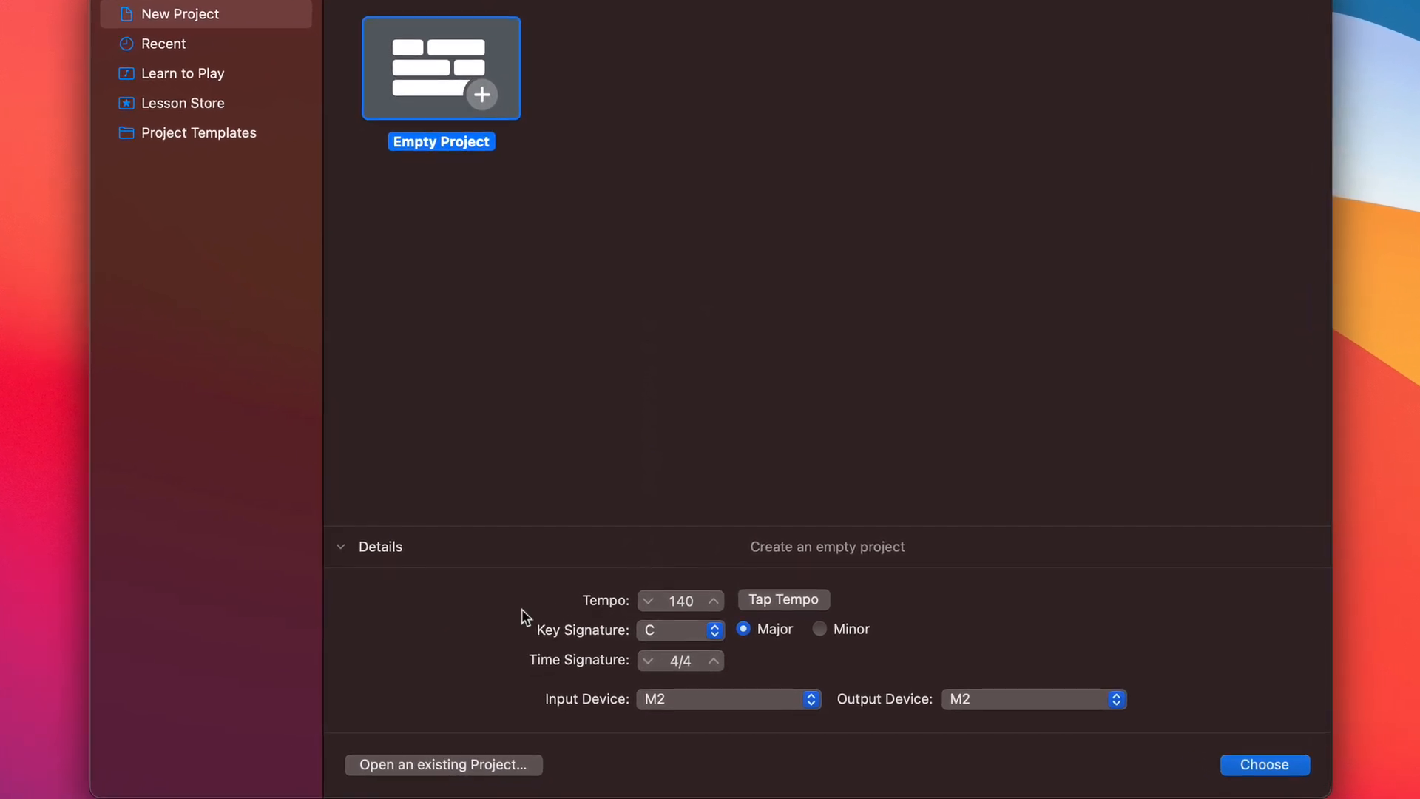
left_click(679, 630)
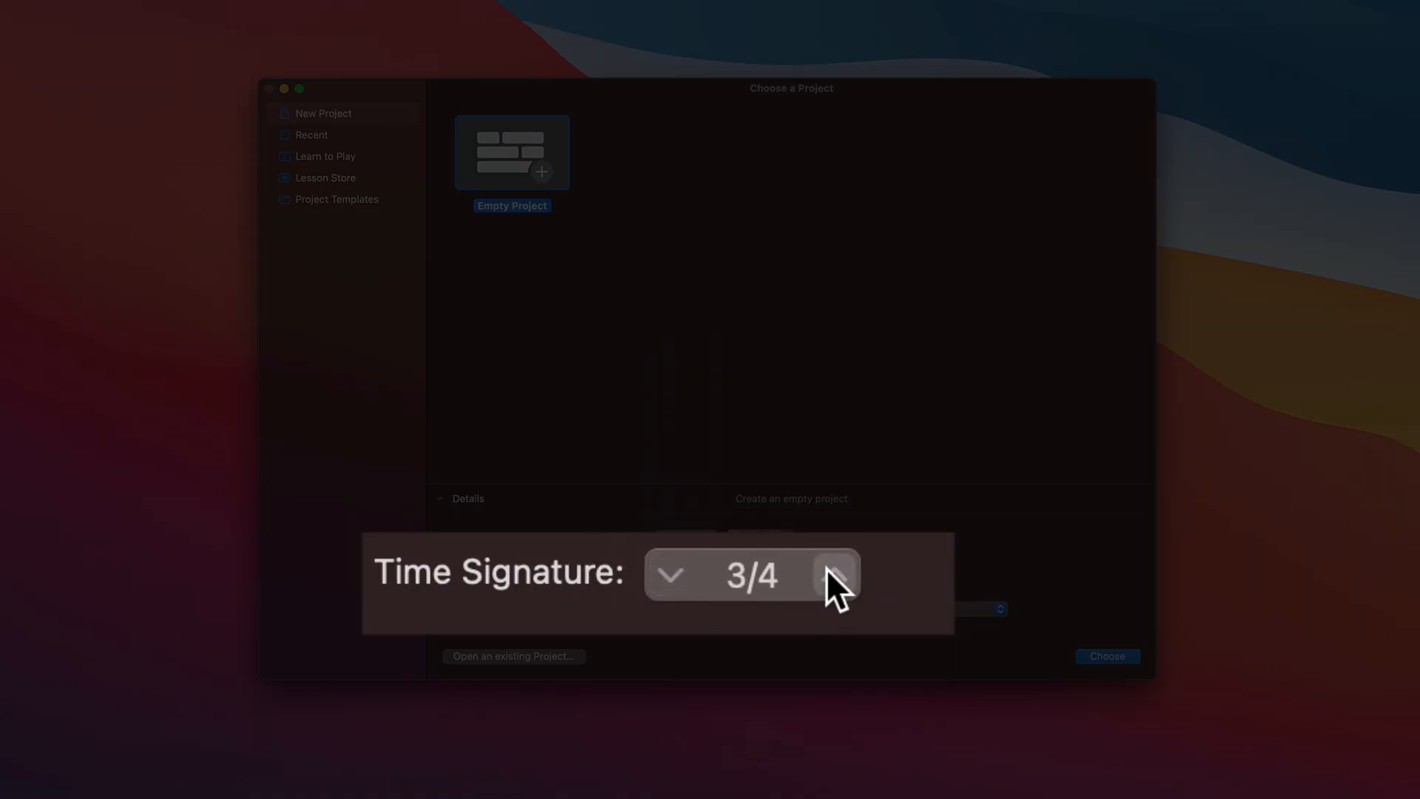
Raise the Empty Project's time signature from 3/4 back to 4/4.
left_click(832, 576)
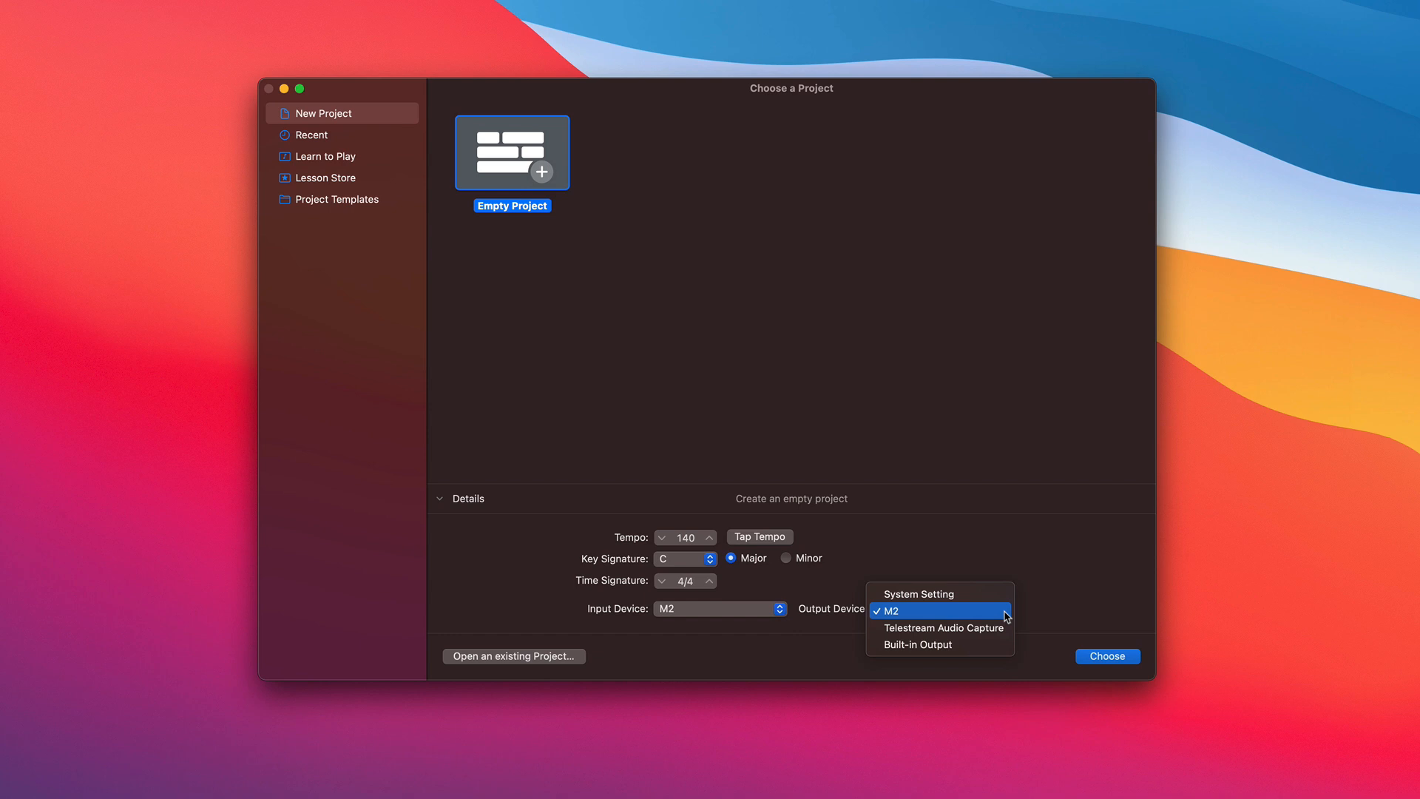
mouse_move(940, 628)
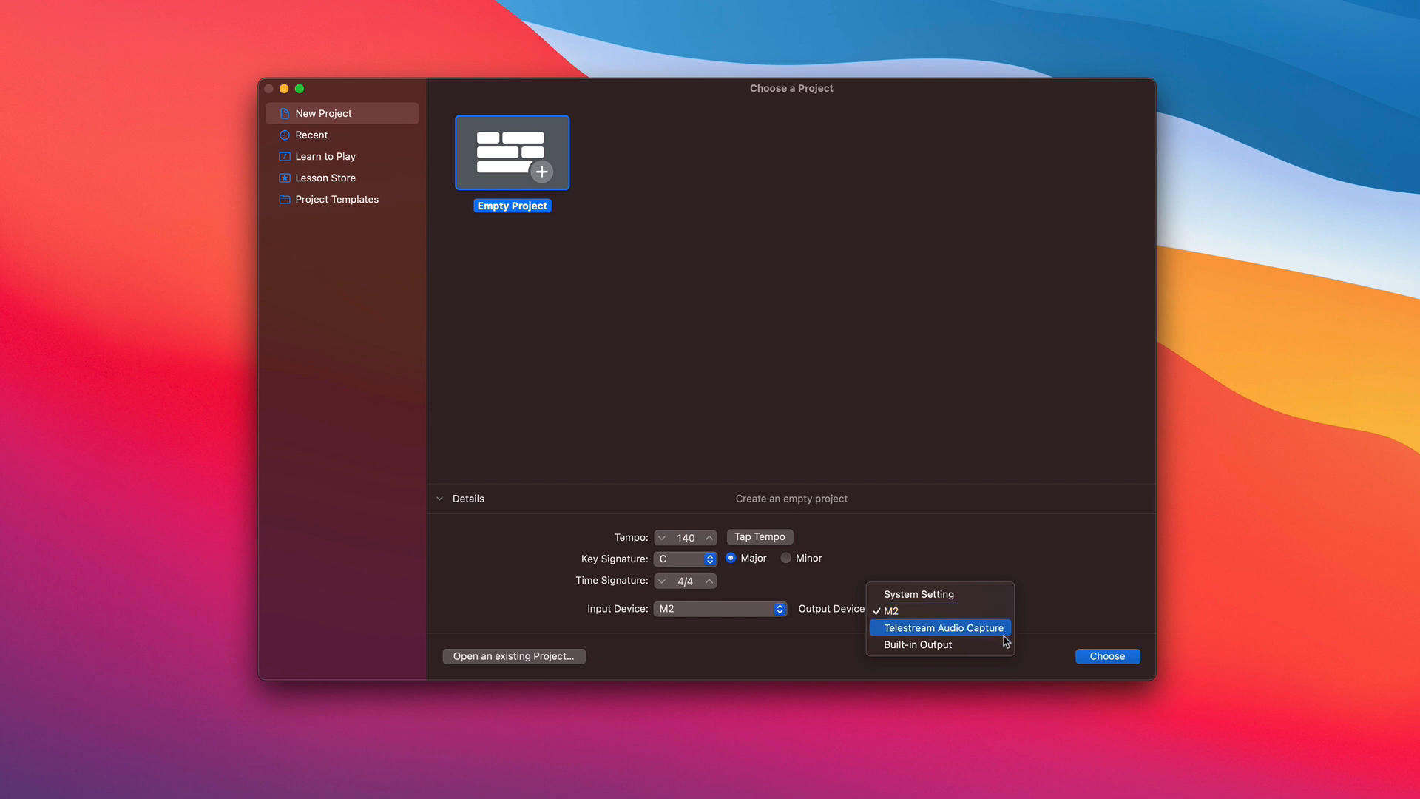
mouse_move(939, 645)
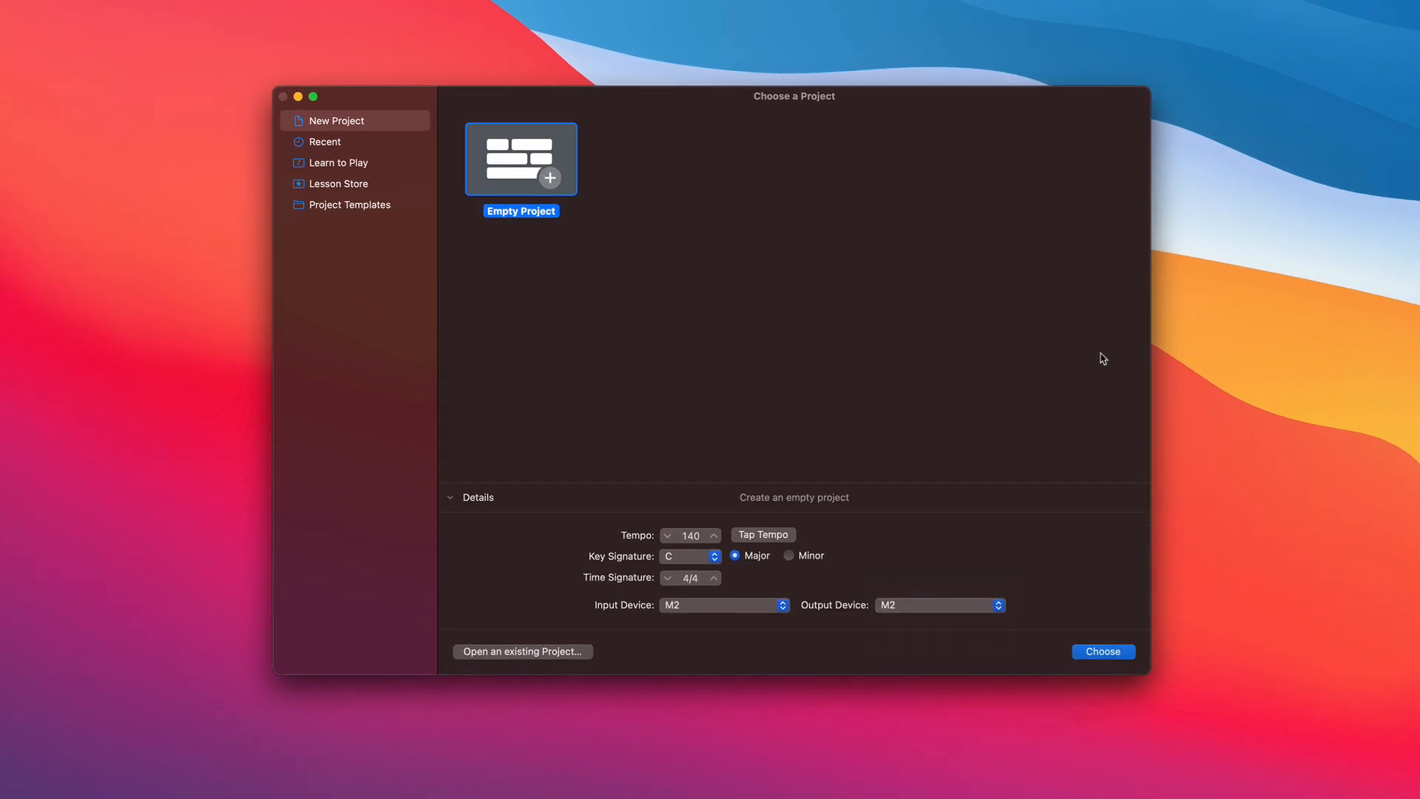
Create the Empty Project, bringing up Software Instrument, Audio and Drummer track options.
left_click(1103, 651)
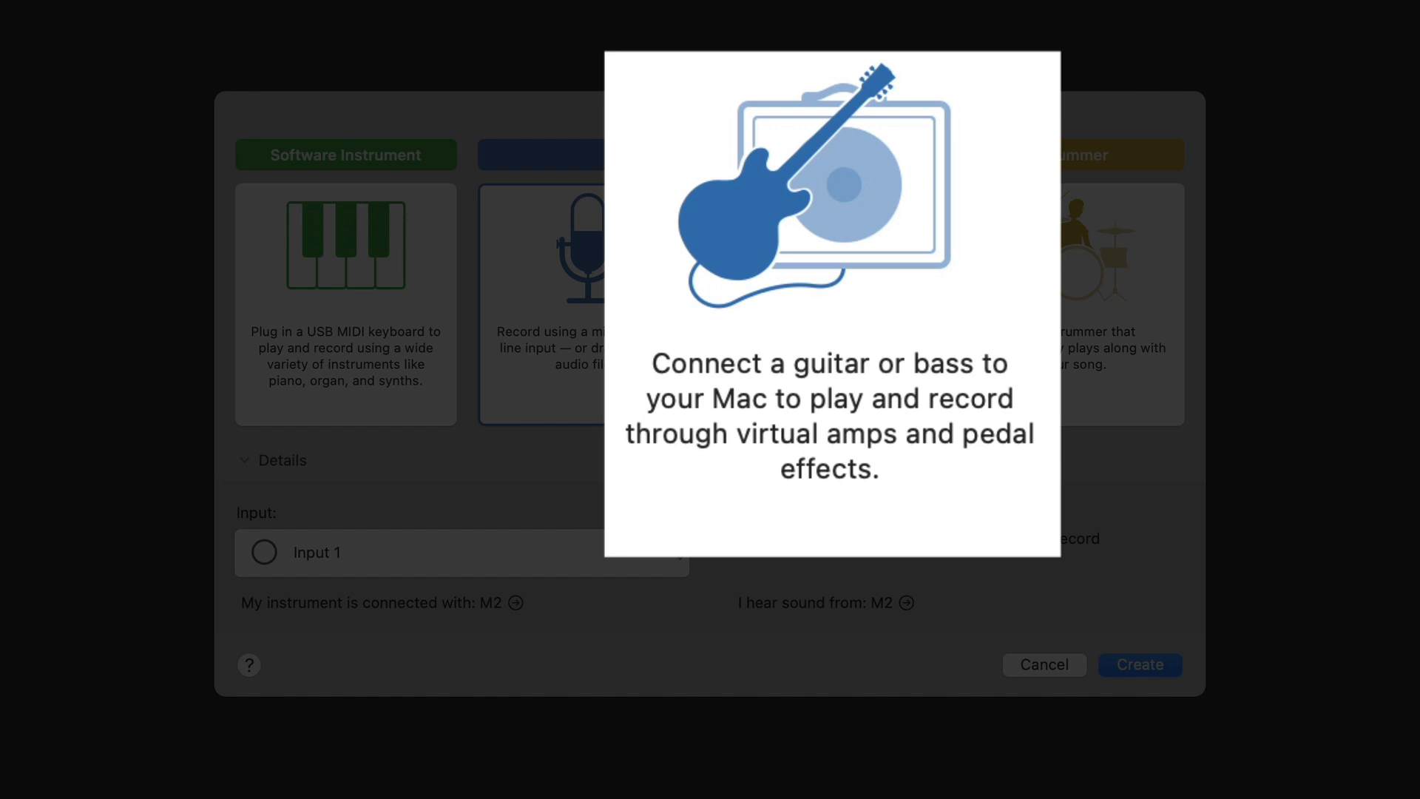
mouse_move(580, 249)
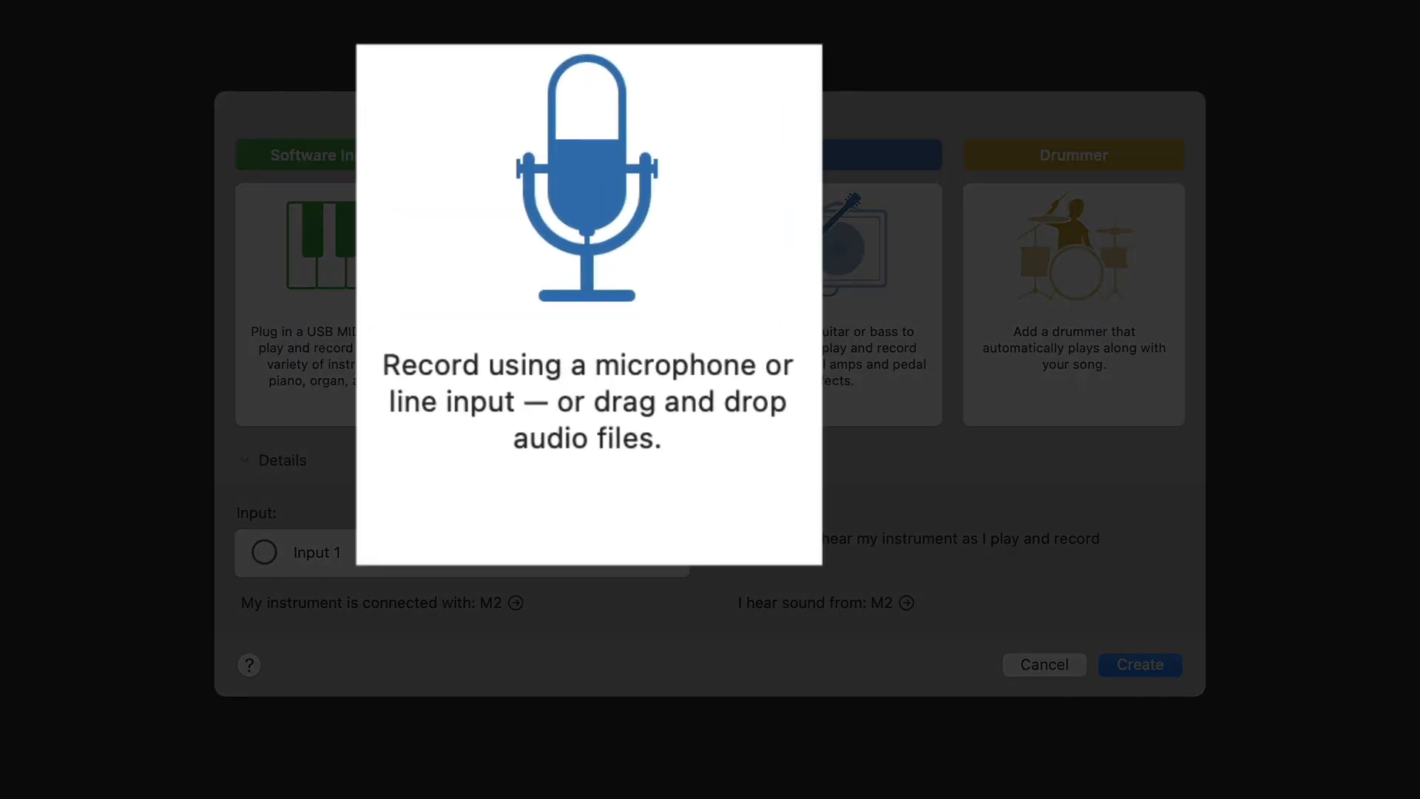